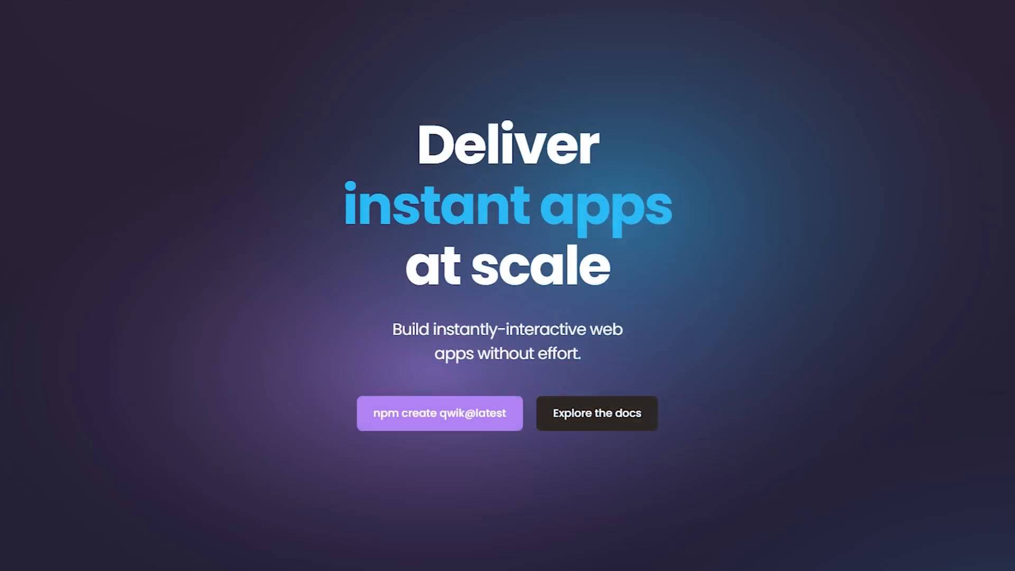
Read GPT-4's reply saying it has no post-2021 information about Qwik.
{"action": "scroll", "scroll_direction": "down", "scroll_amount": 3}
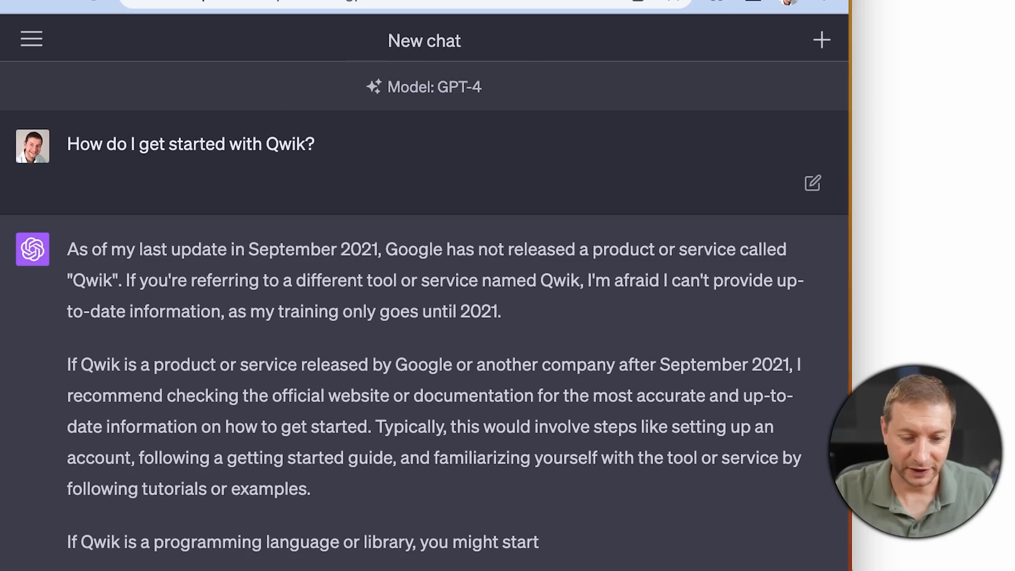
Start a new GPT-4 chat in Browsing (Beta) mode to resend the Qwik question.
{"action": "left_click", "coordinate": [820, 39]}
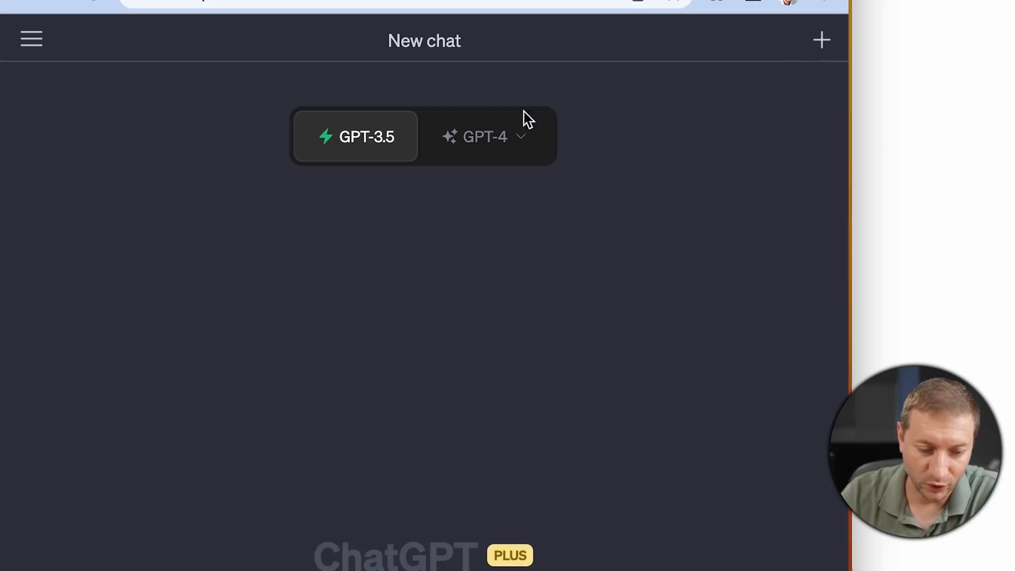
{"action": "left_click", "coordinate": [483, 136]}
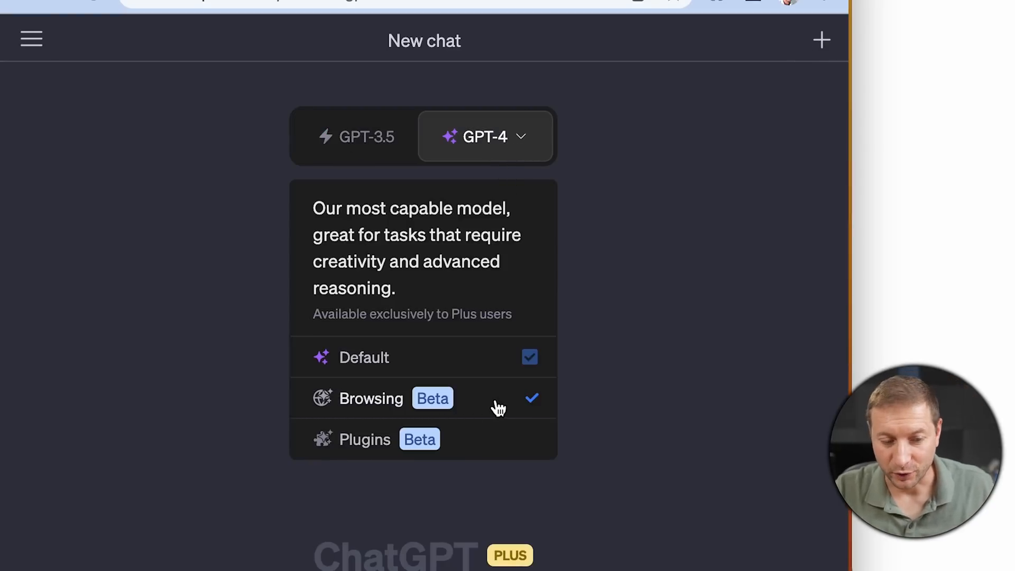
{"action": "left_click", "coordinate": [371, 399]}
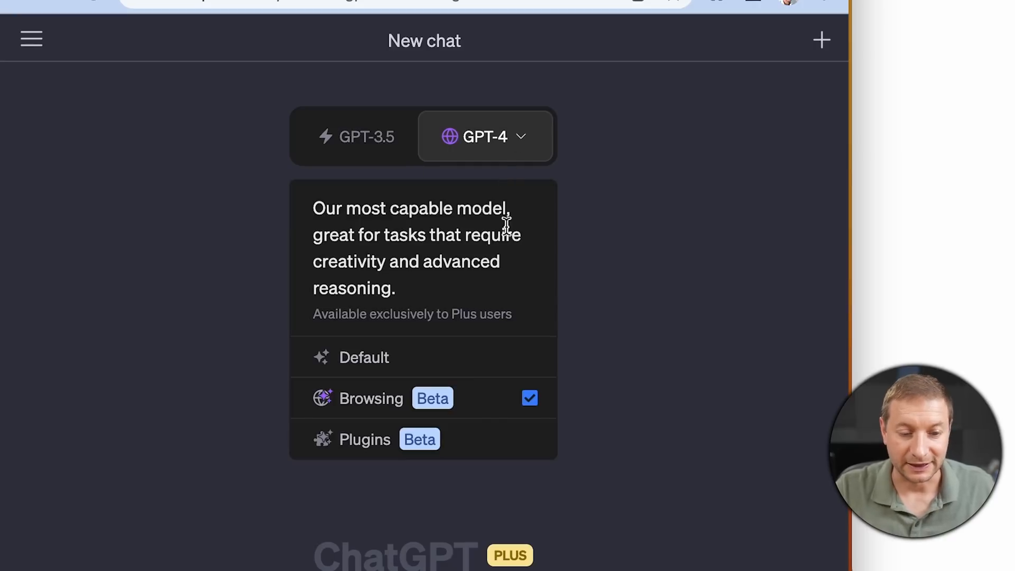
{"action": "left_click", "coordinate": [484, 136]}
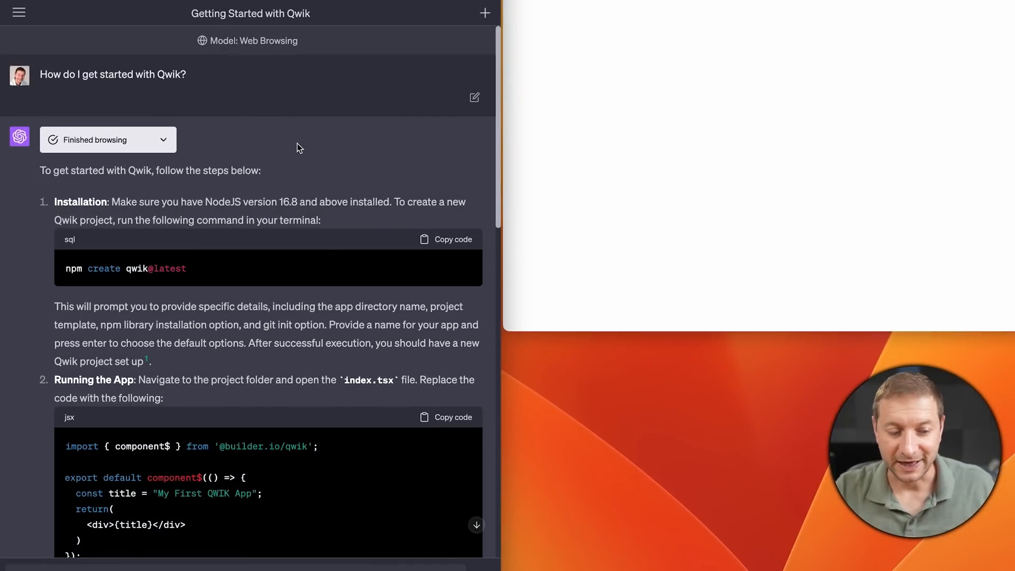
{"action": "mouse_move", "coordinate": [252, 156]}
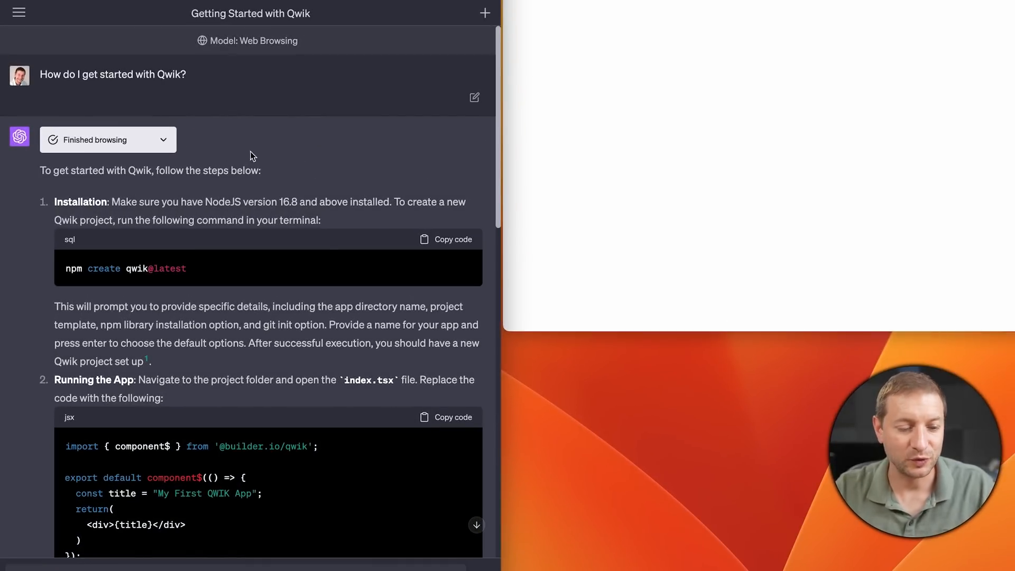
View the cited DEV 'Getting Started with Qwik' article in a new tab.
{"action": "left_click", "coordinate": [108, 140]}
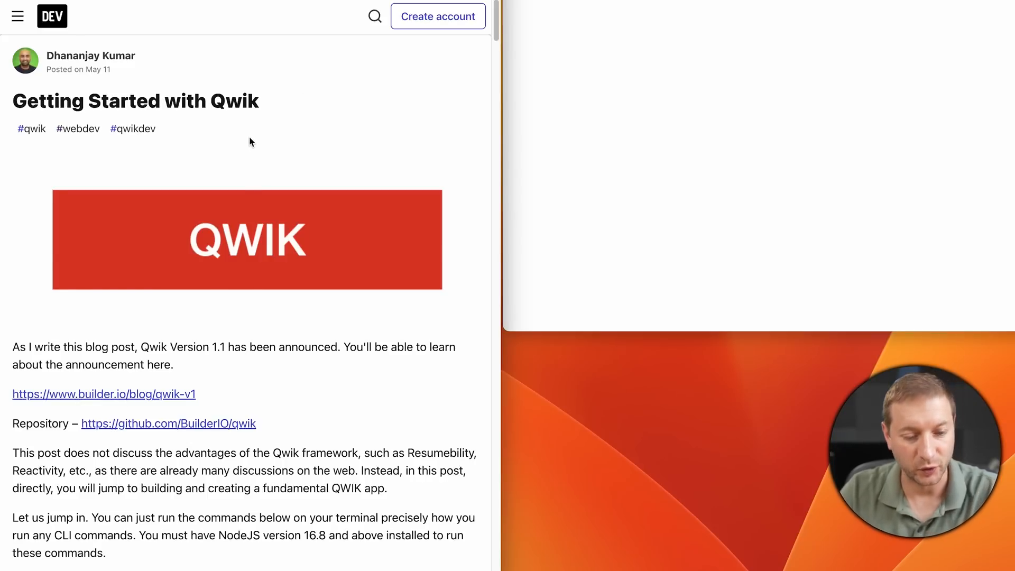
{"action": "scroll", "scroll_direction": "down", "scroll_amount": 3}
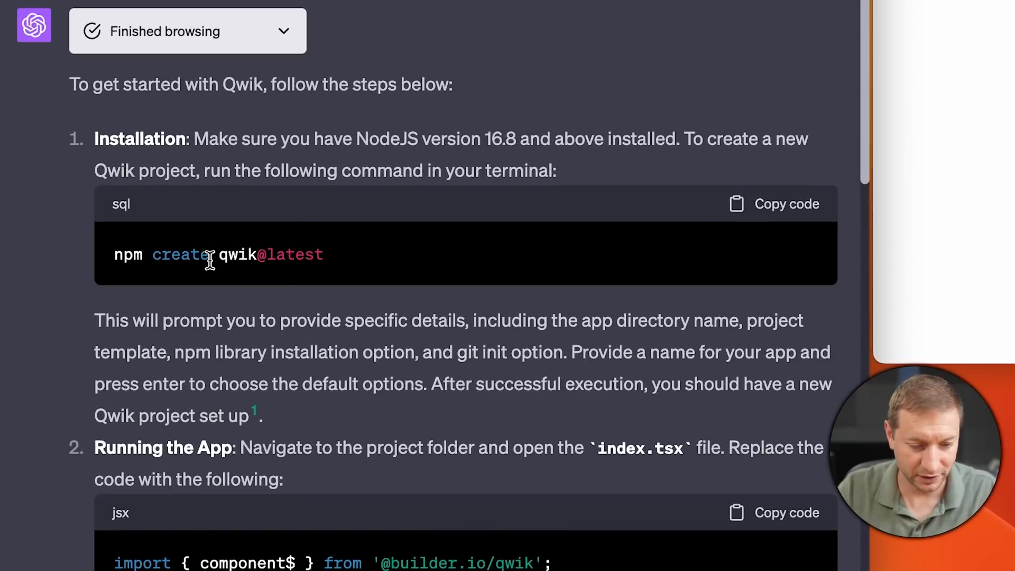
{"action": "mouse_move", "coordinate": [331, 287]}
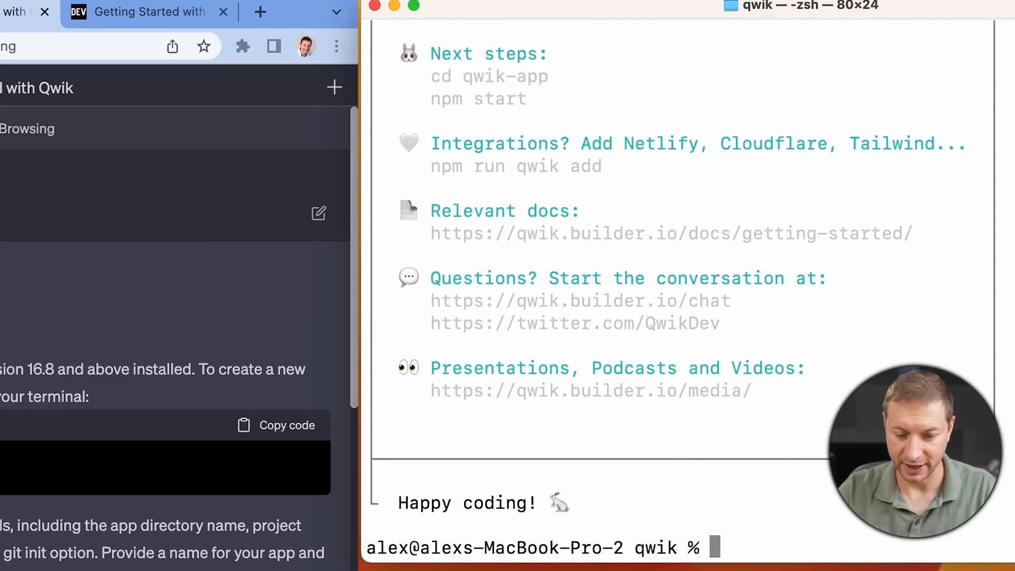
List the folder to confirm the new qwik-app directory was created.
{"action": "type", "text": "l"}
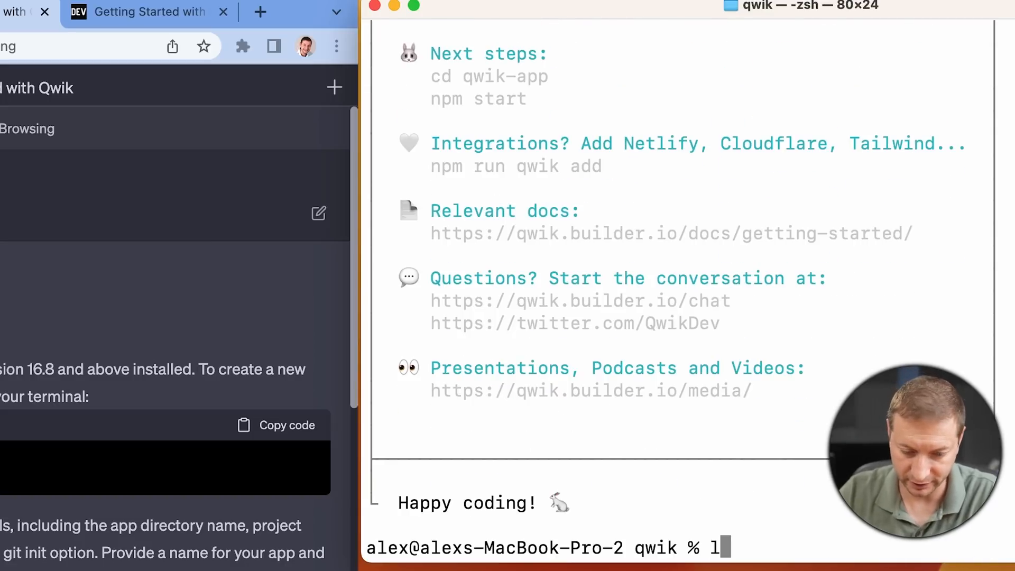
{"action": "key", "text": "Return"}
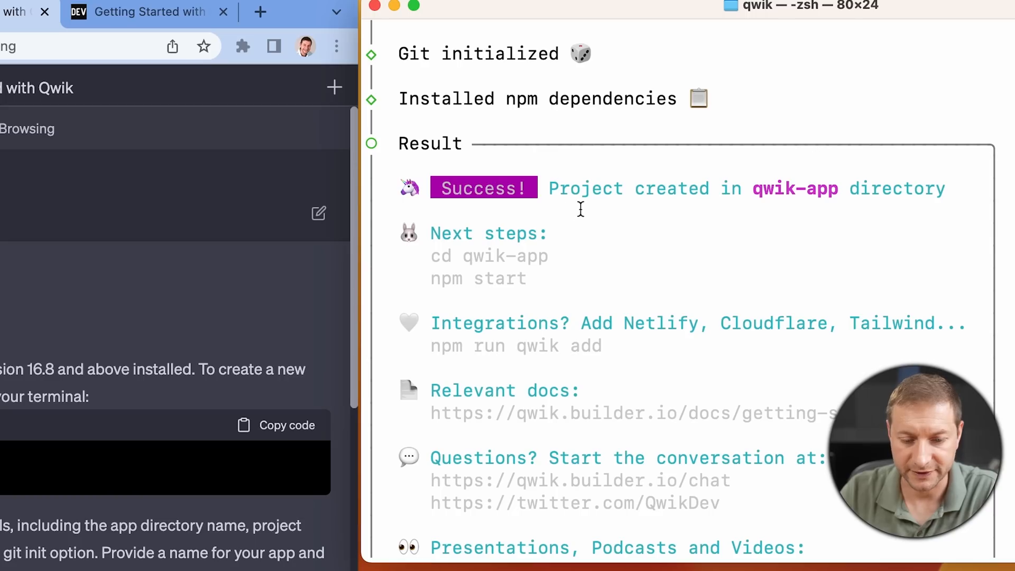
{"action": "scroll", "scroll_direction": "down", "scroll_amount": 3}
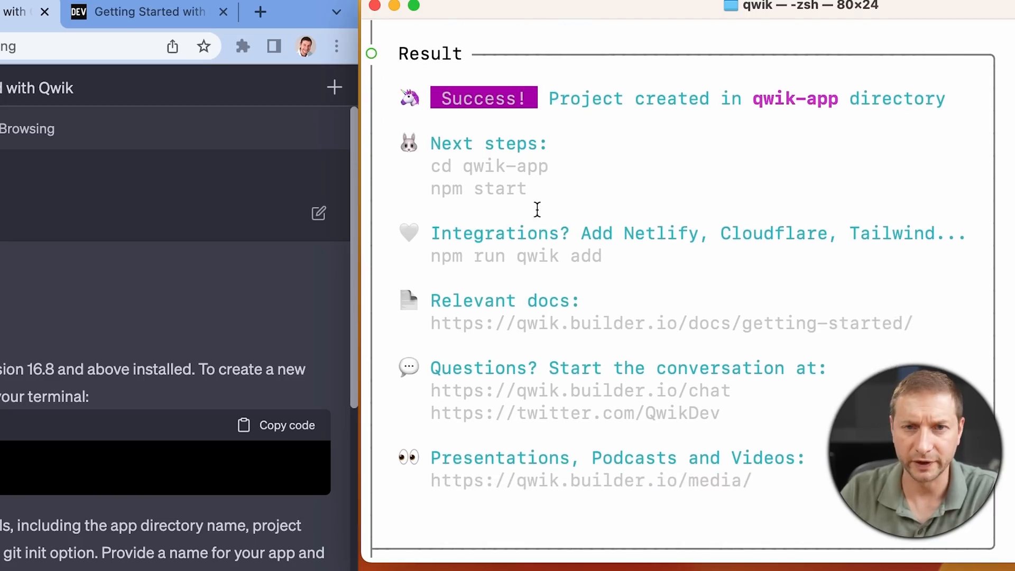
{"action": "scroll", "scroll_direction": "down", "scroll_amount": 3}
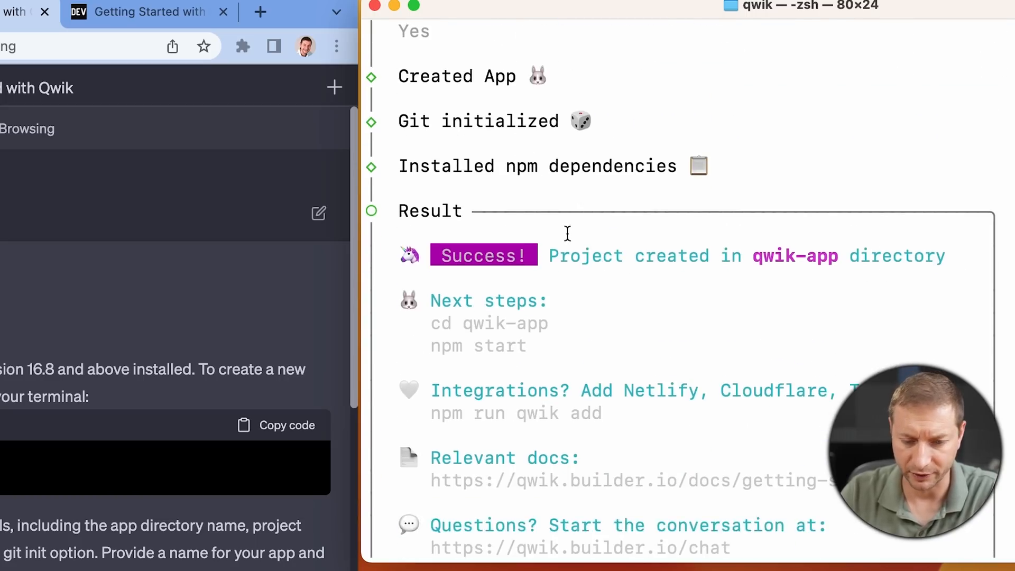
{"action": "scroll", "scroll_direction": "down", "scroll_amount": 3}
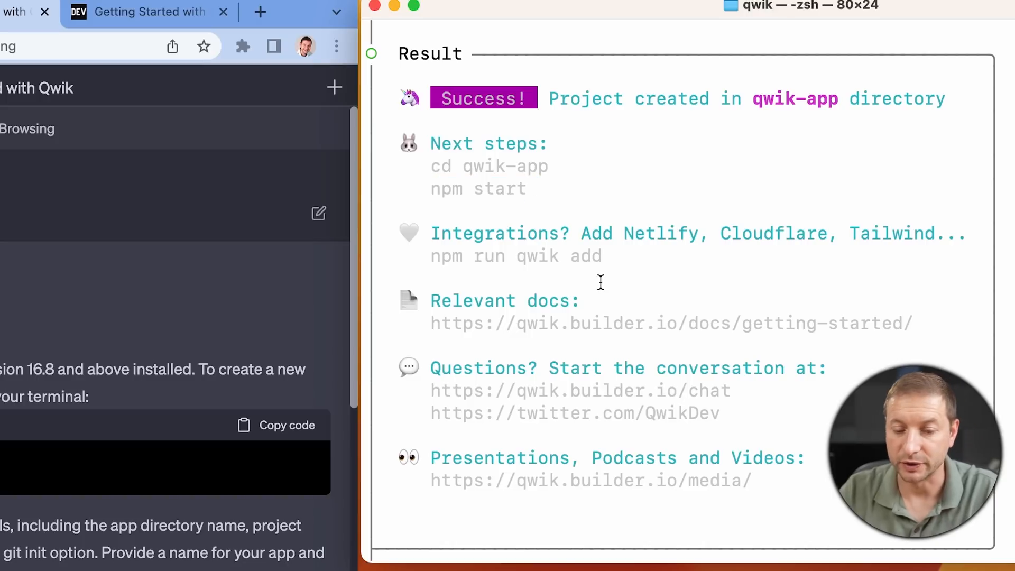
{"action": "mouse_move", "coordinate": [638, 233]}
{"action": "type", "text": "ls"}
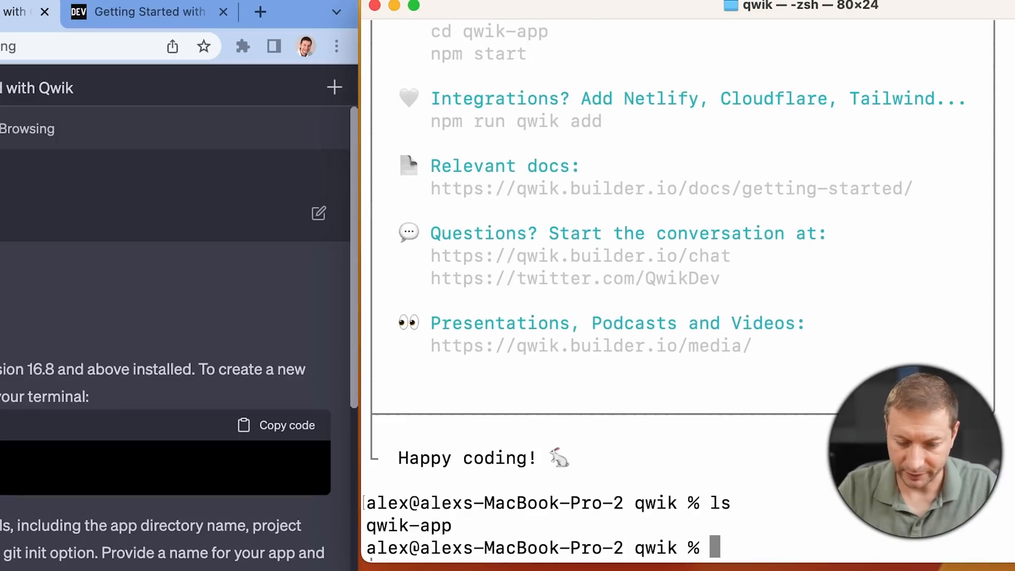
Load qwik-app in VS Code and browse root.tsx, entry.ssr.tsx and entry.dev.tsx under src.
{"action": "type", "text": "code"}
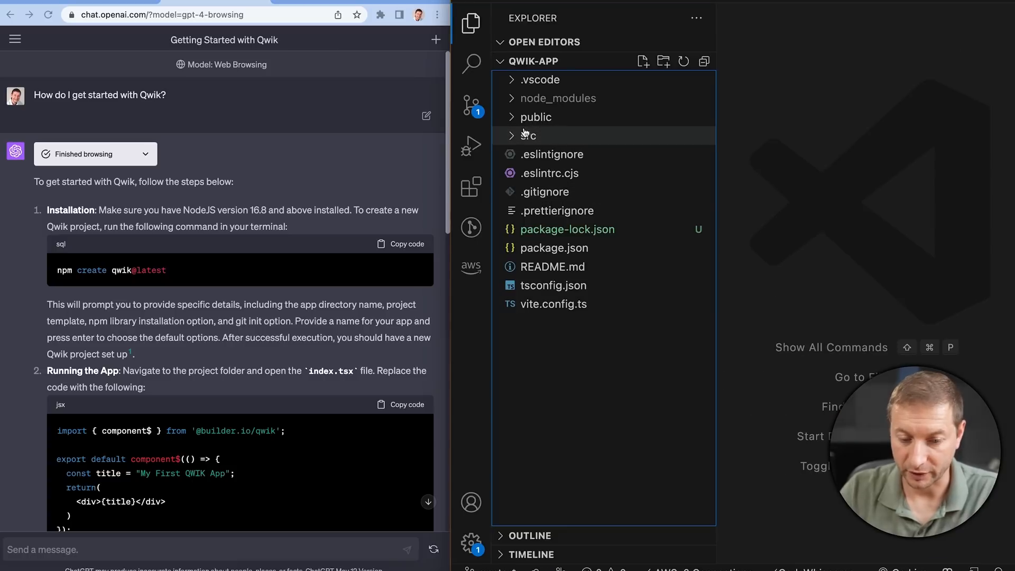
{"action": "left_click", "coordinate": [529, 134]}
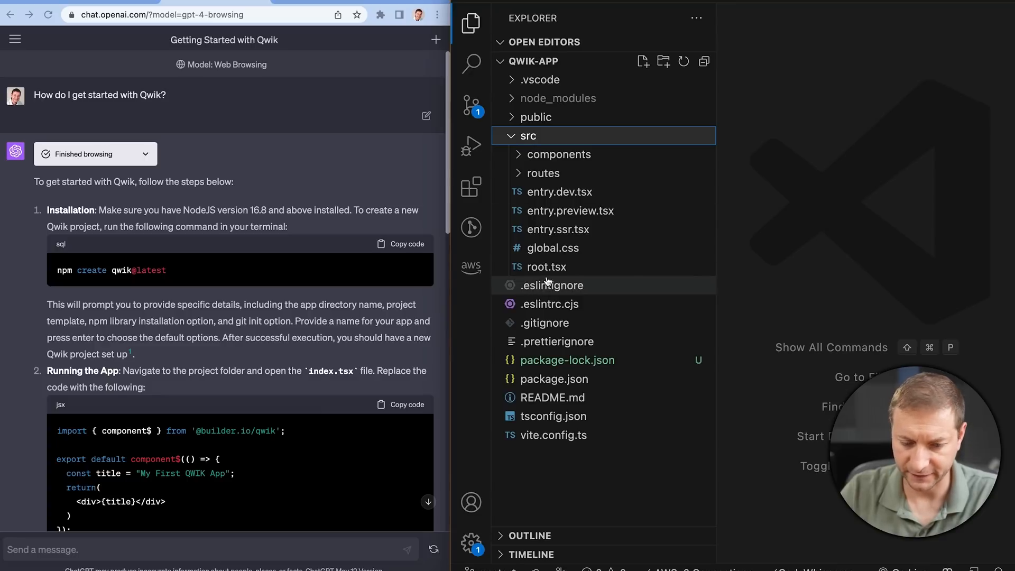
{"action": "left_click", "coordinate": [558, 267]}
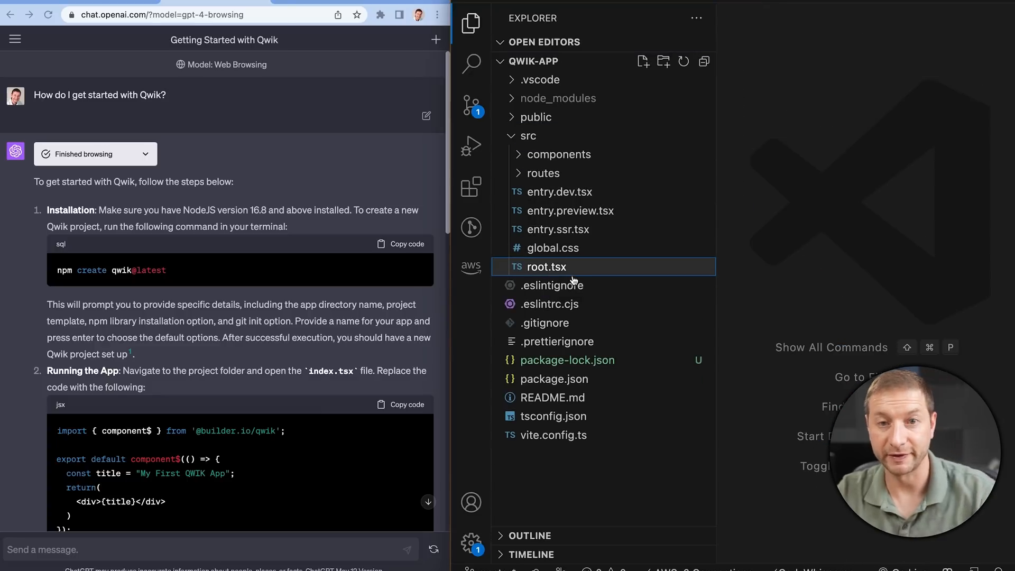
{"action": "left_click", "coordinate": [559, 247]}
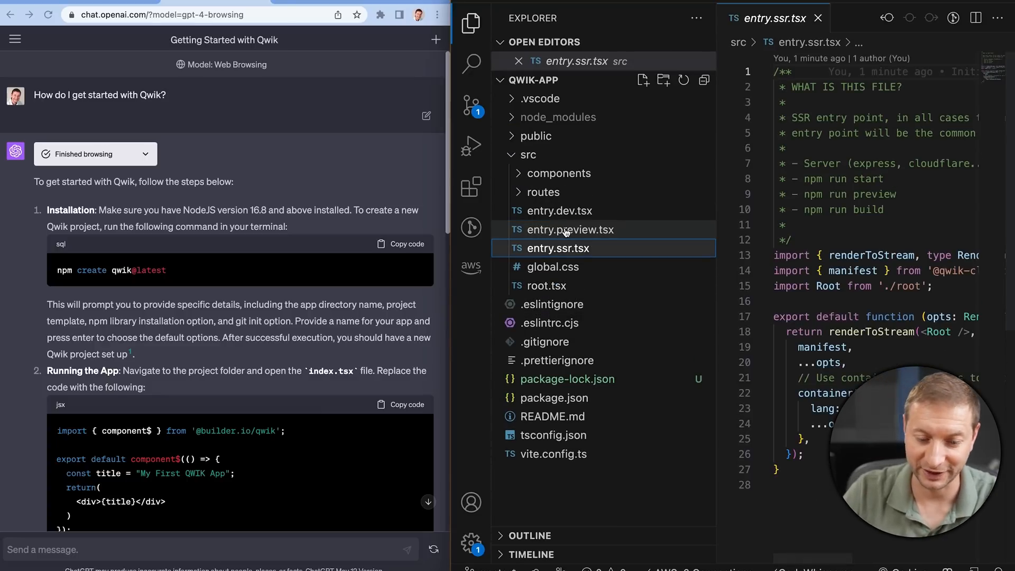
{"action": "left_click", "coordinate": [560, 211]}
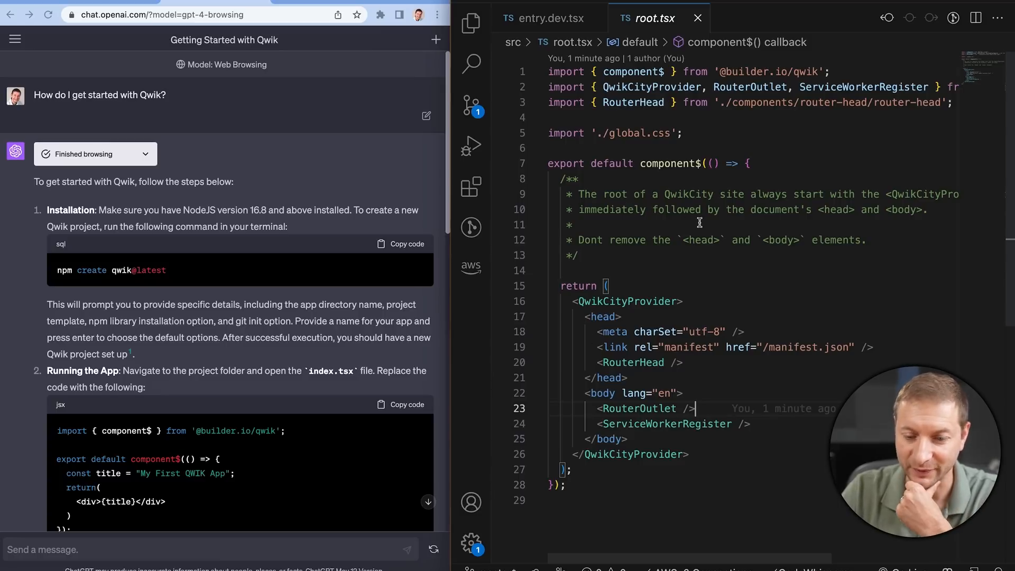
{"action": "left_click", "coordinate": [470, 23]}
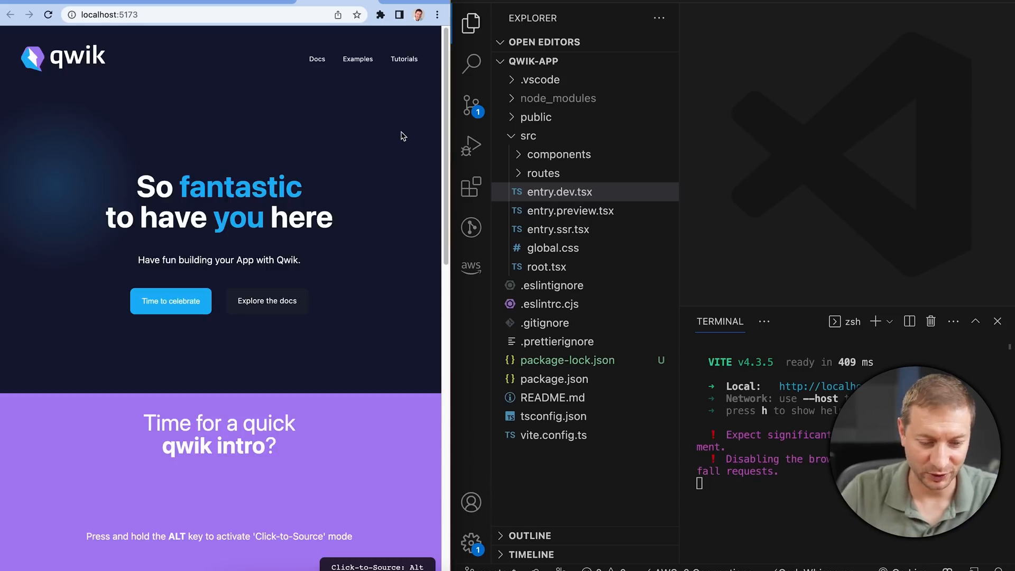
On the running localhost:5173 starter page, bump the demo counter up to 75.
{"action": "scroll", "scroll_direction": "down", "scroll_amount": 3}
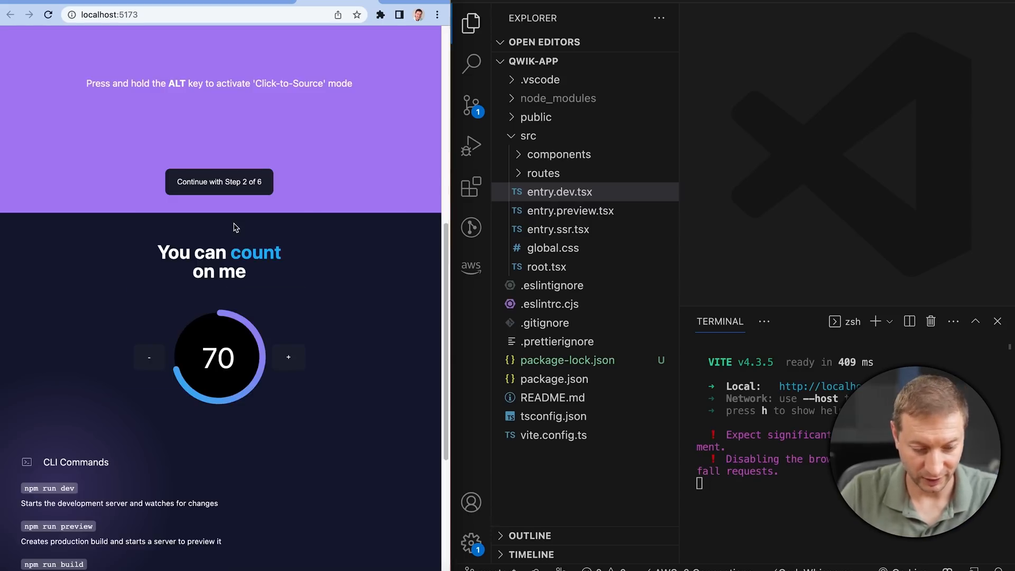
{"action": "scroll", "scroll_direction": "down", "scroll_amount": 3}
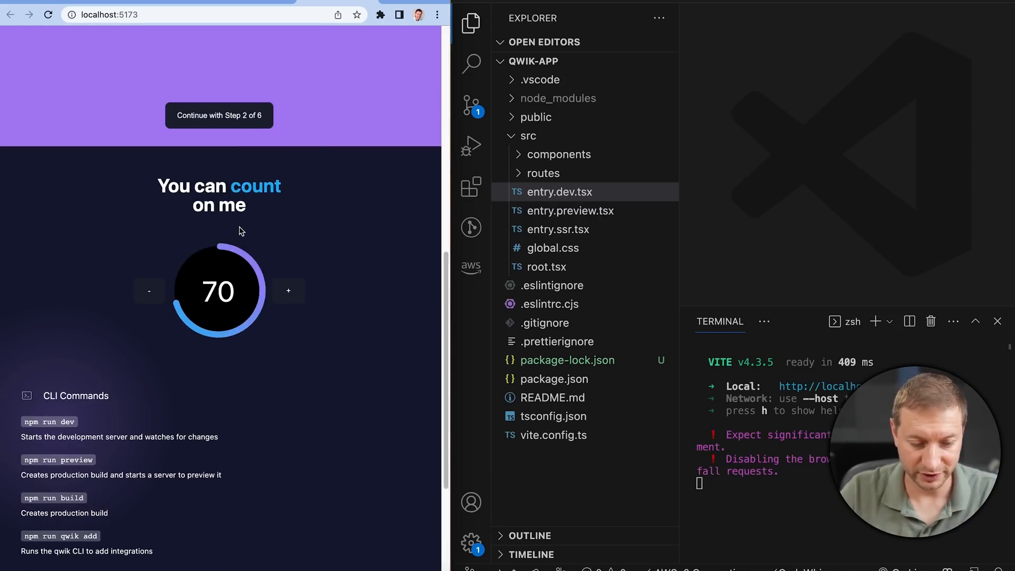
{"action": "left_click", "coordinate": [149, 289]}
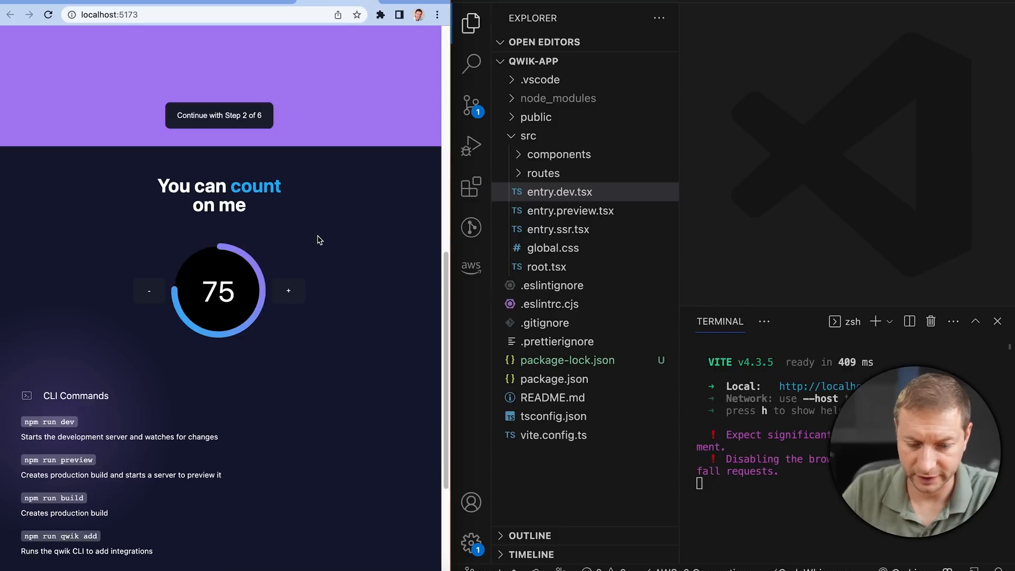
Set counter.tsx's useSignal initial value to 69 so the page hot-reloads showing 69.
{"action": "left_click", "coordinate": [560, 154]}
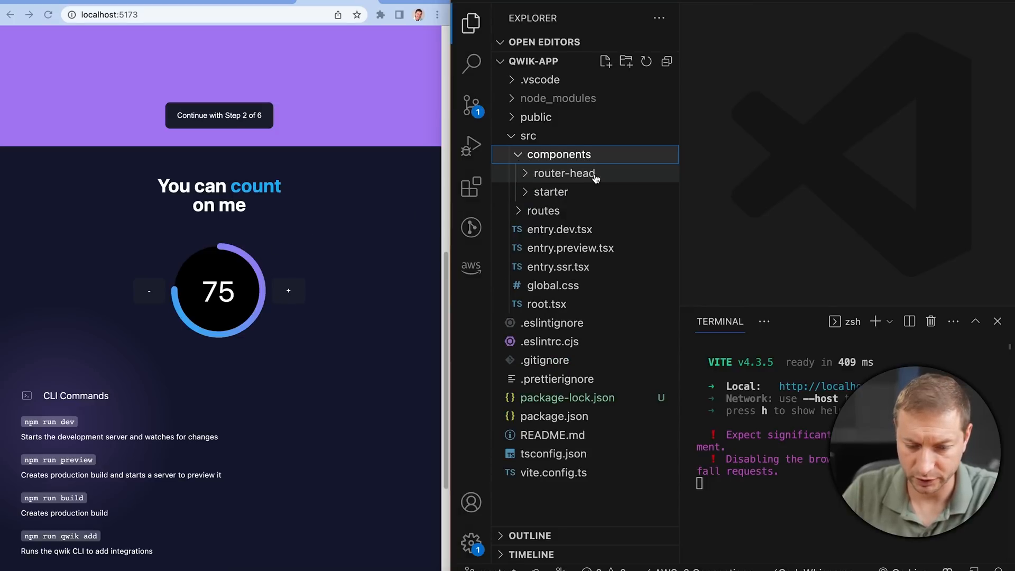
{"action": "left_click", "coordinate": [549, 191]}
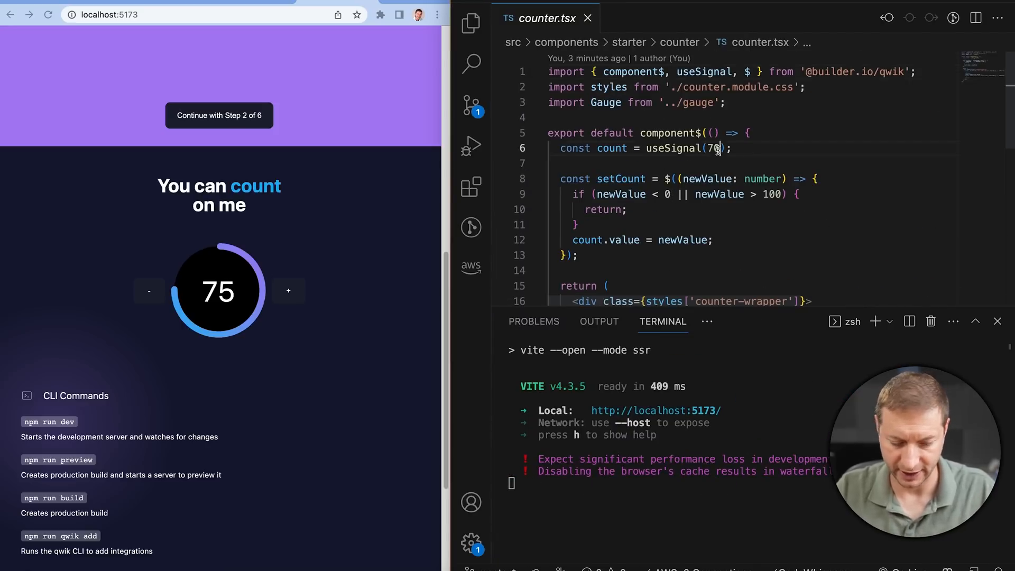
{"action": "type", "text": "69"}
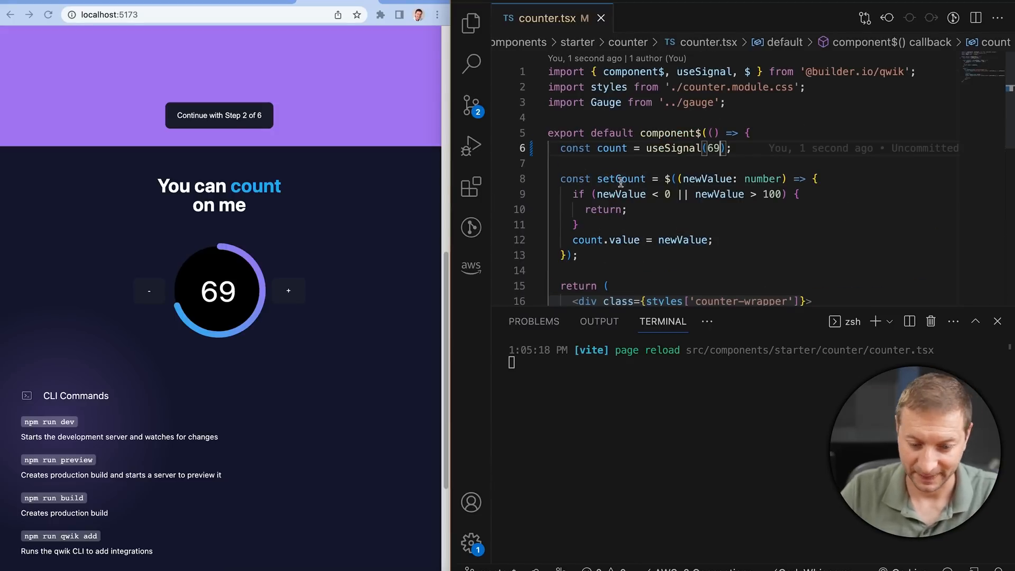
{"action": "left_click", "coordinate": [470, 24]}
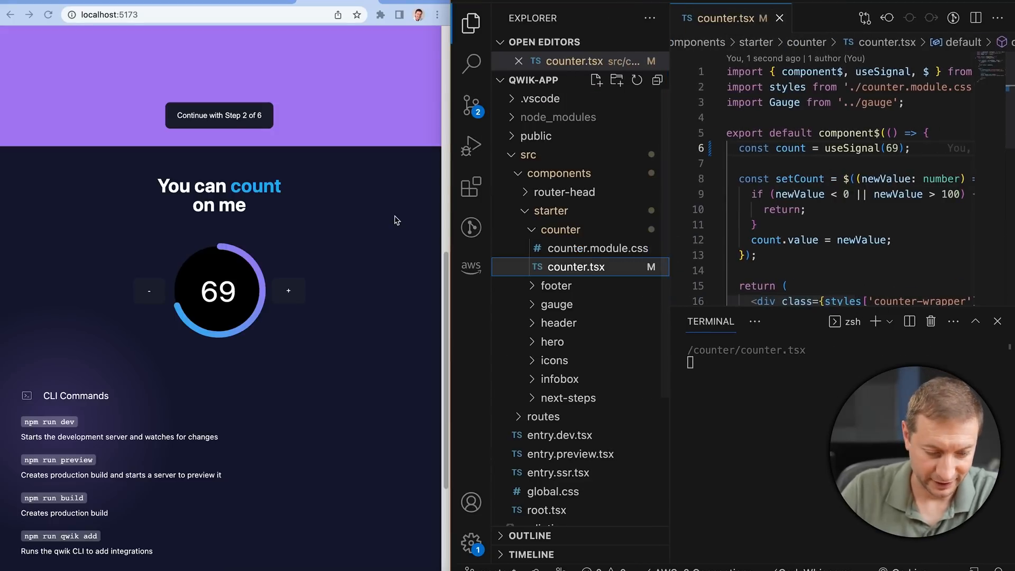
{"action": "scroll", "scroll_direction": "down", "scroll_amount": 3}
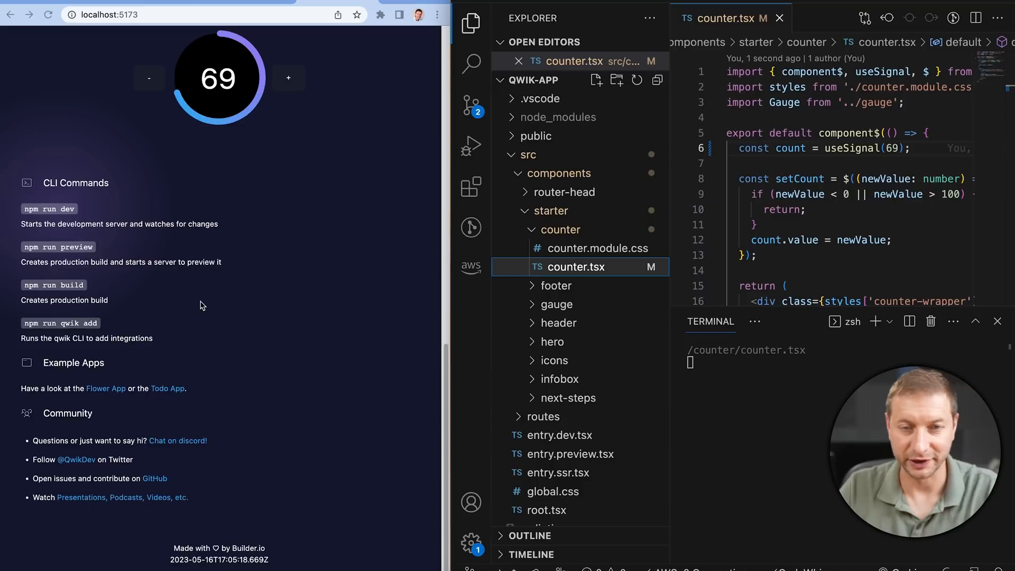
{"action": "mouse_move", "coordinate": [99, 291]}
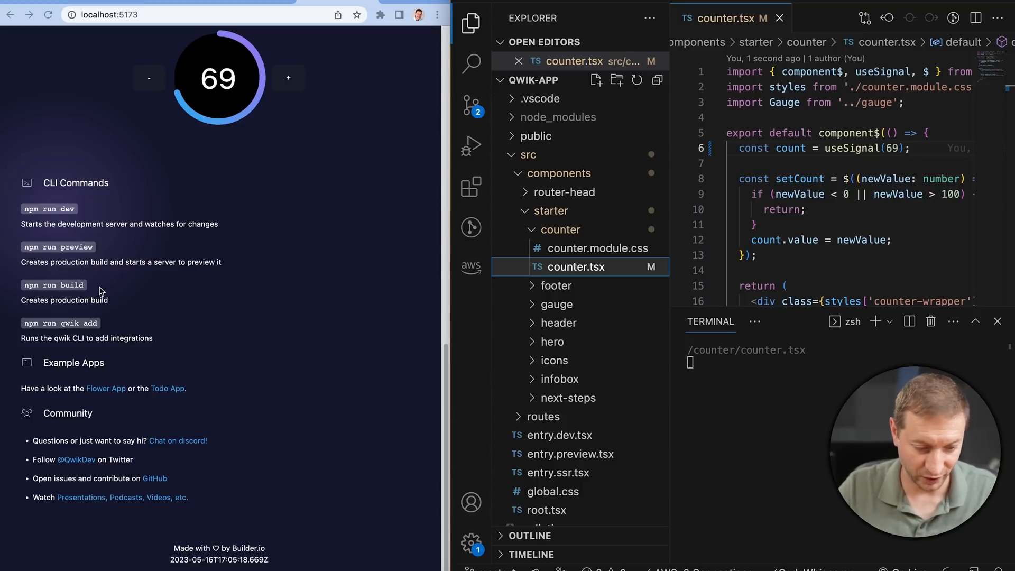
{"action": "mouse_move", "coordinate": [124, 290]}
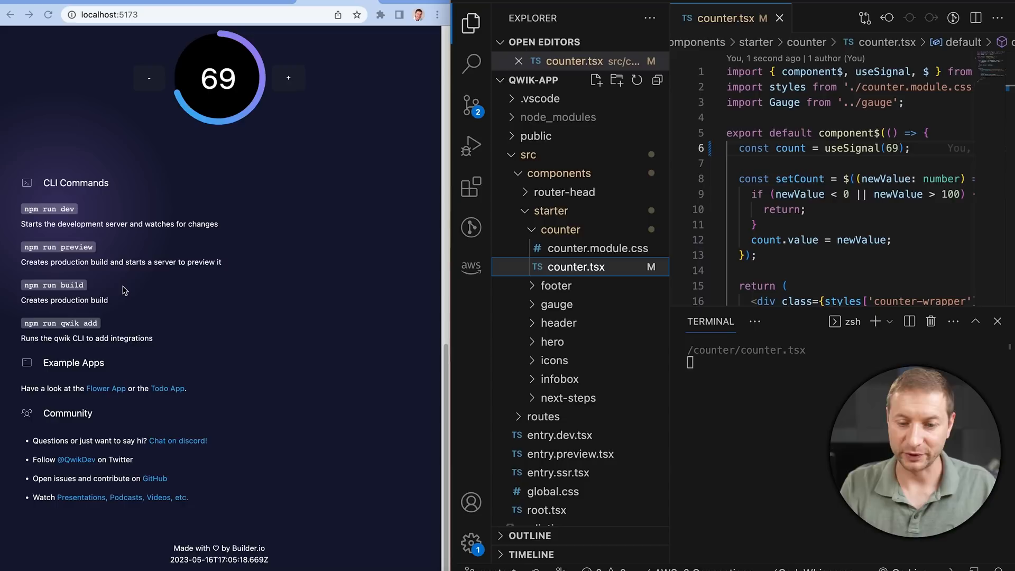
{"action": "mouse_move", "coordinate": [123, 292]}
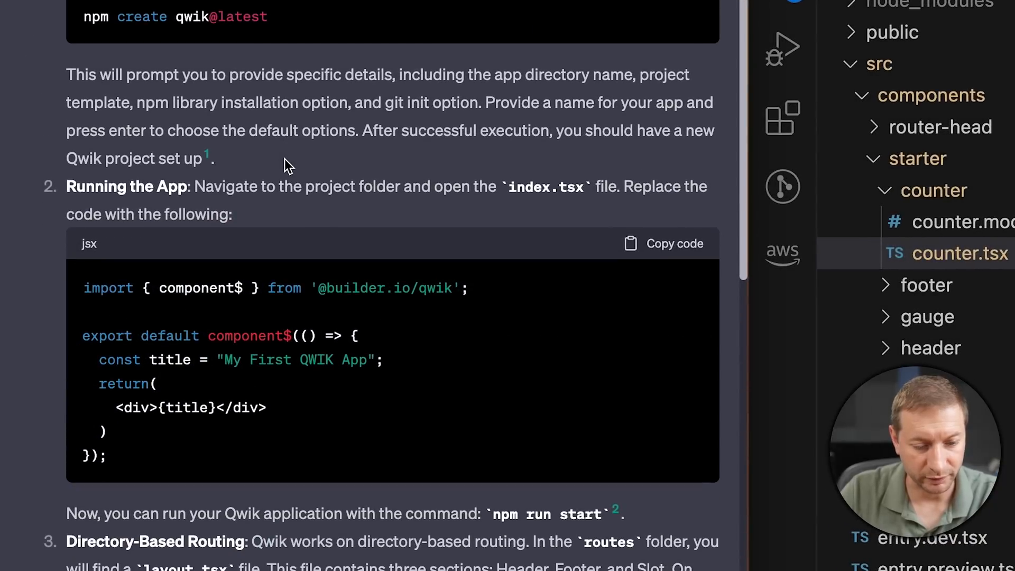
{"action": "mouse_move", "coordinate": [309, 136]}
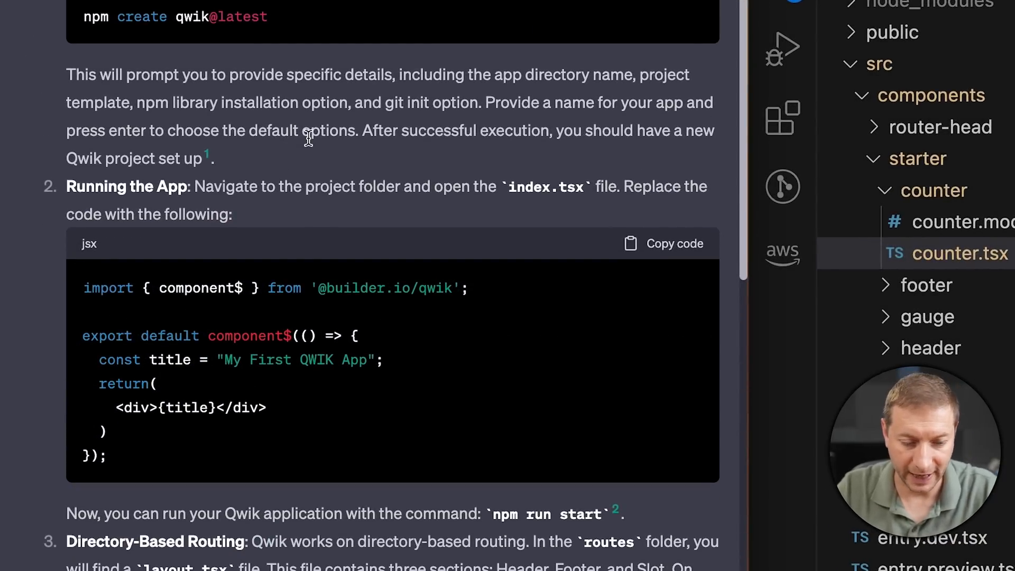
{"action": "mouse_move", "coordinate": [541, 94]}
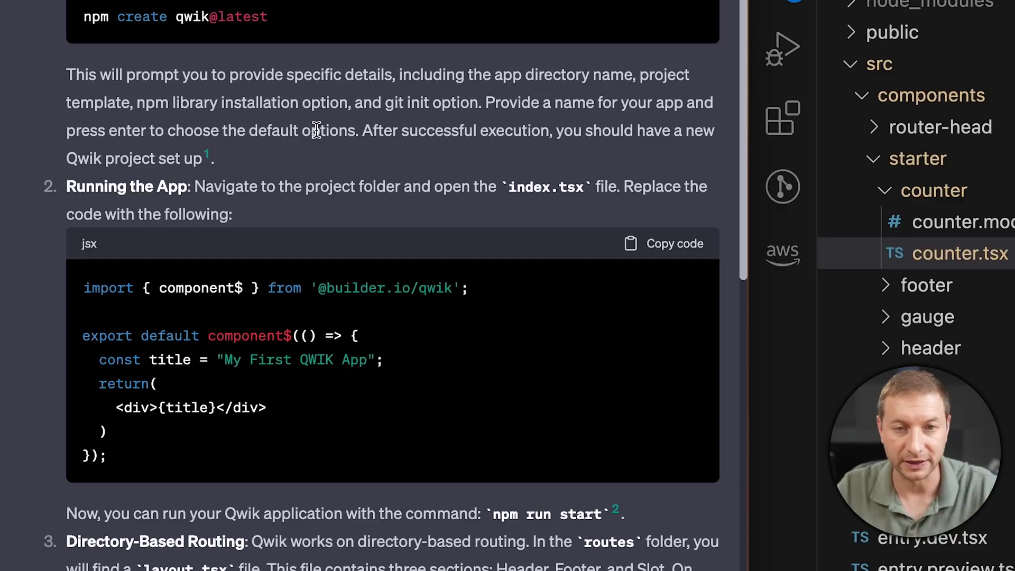
{"action": "mouse_move", "coordinate": [504, 149]}
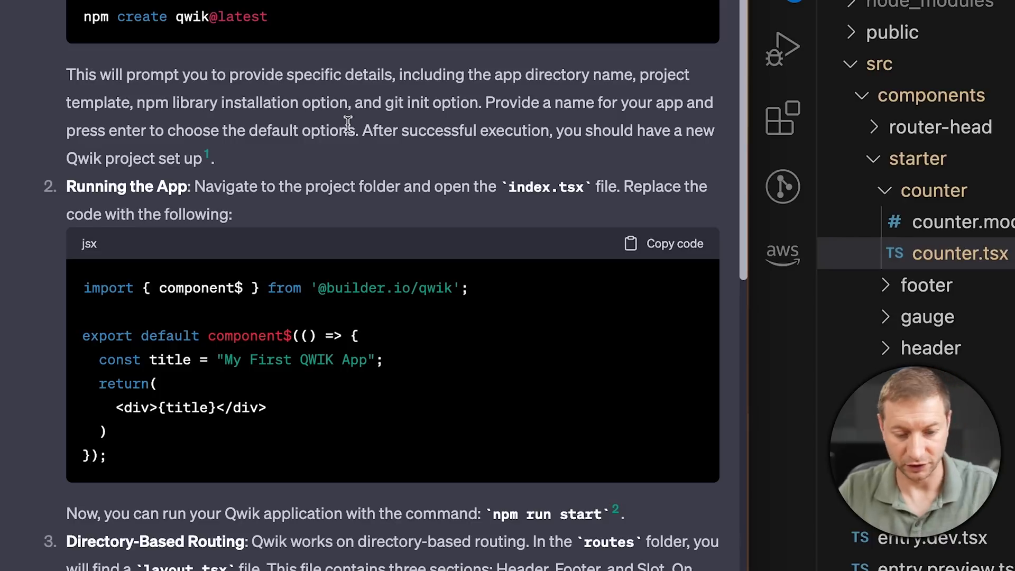
{"action": "mouse_move", "coordinate": [246, 175]}
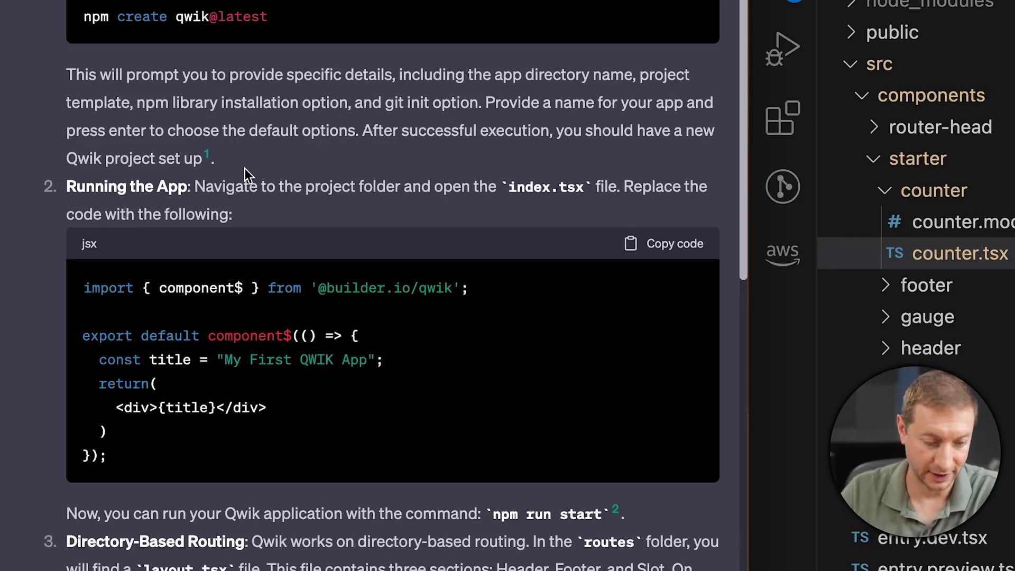
Scroll the ChatGPT guide to the 'Running the App' index.tsx sample with 'My First QWIK App'.
{"action": "scroll", "scroll_direction": "down", "scroll_amount": 3}
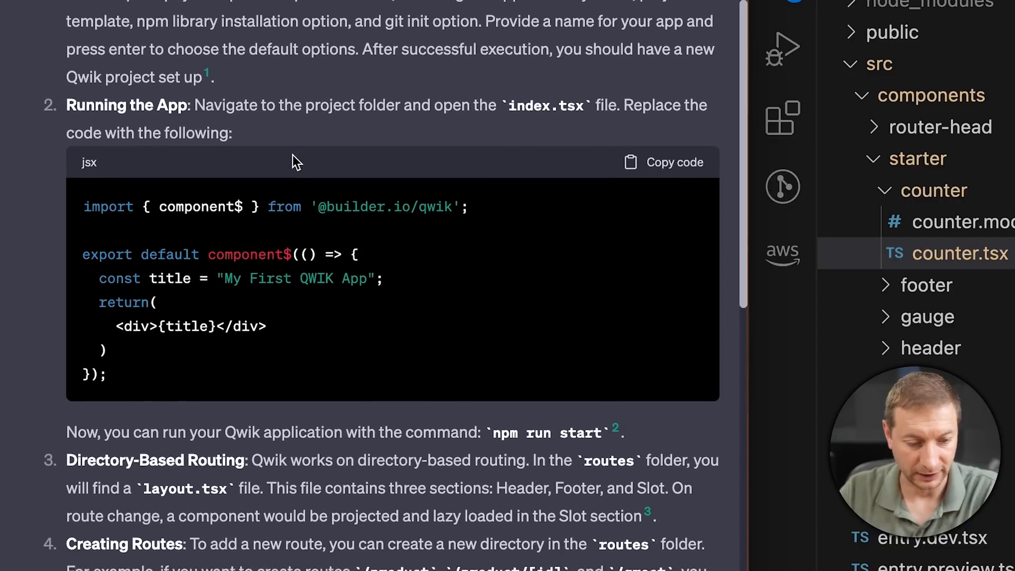
{"action": "scroll", "scroll_direction": "down", "scroll_amount": 3}
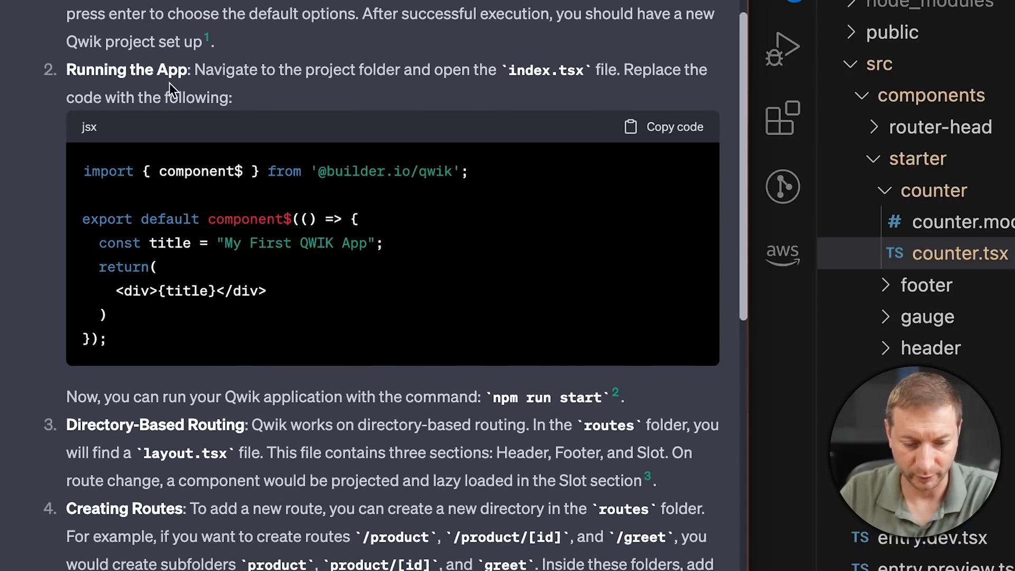
{"action": "mouse_move", "coordinate": [563, 88]}
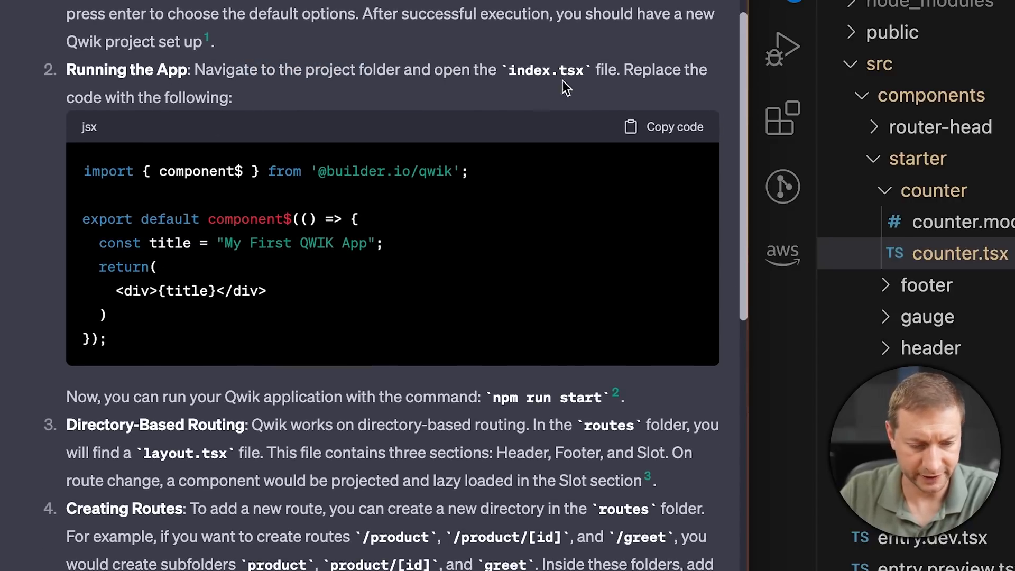
{"action": "mouse_move", "coordinate": [589, 212]}
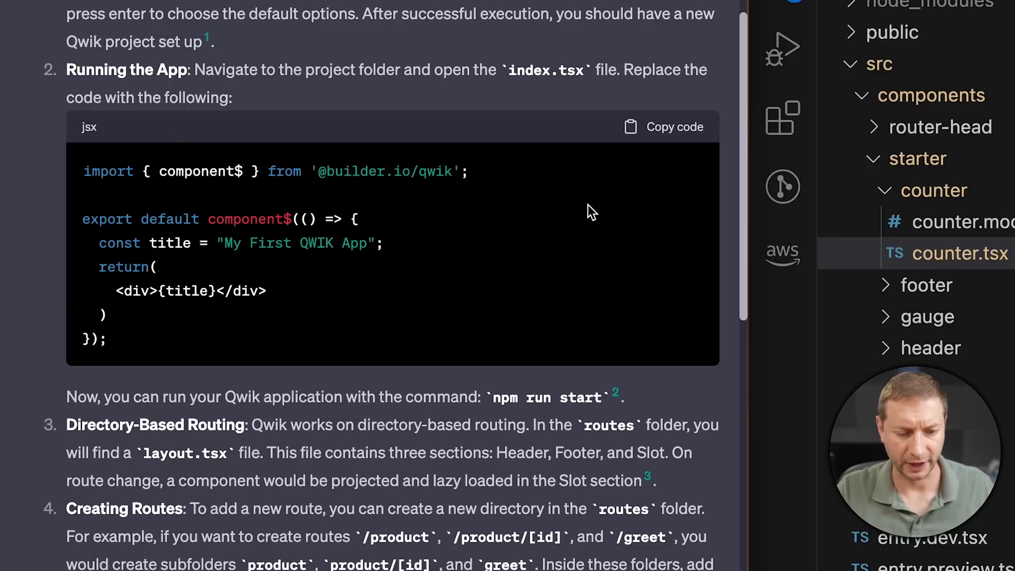
{"action": "mouse_move", "coordinate": [445, 79]}
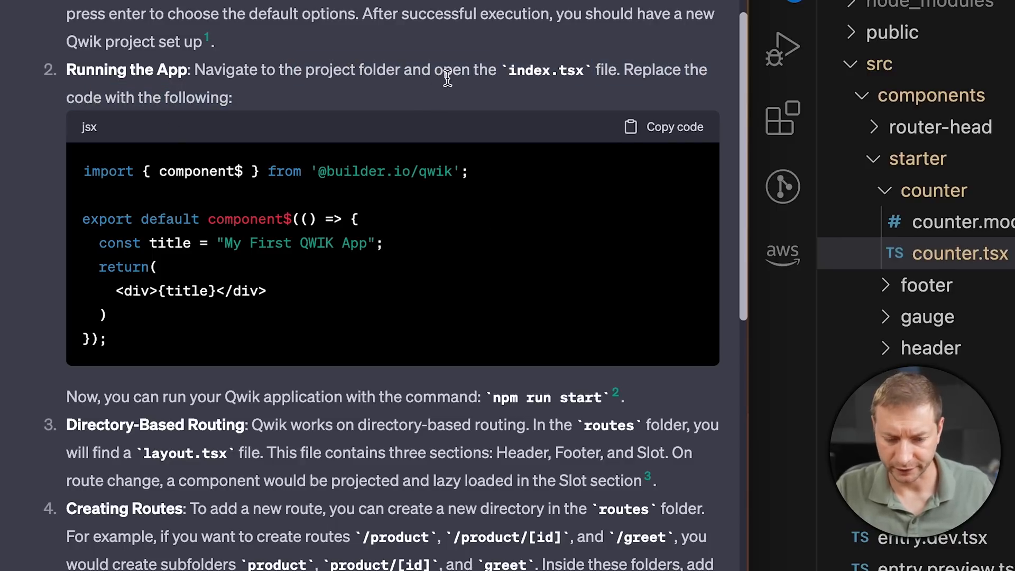
Paste the ChatGPT snippet into src/root.tsx, hit the render error, then restore the original.
{"action": "left_click", "coordinate": [879, 64]}
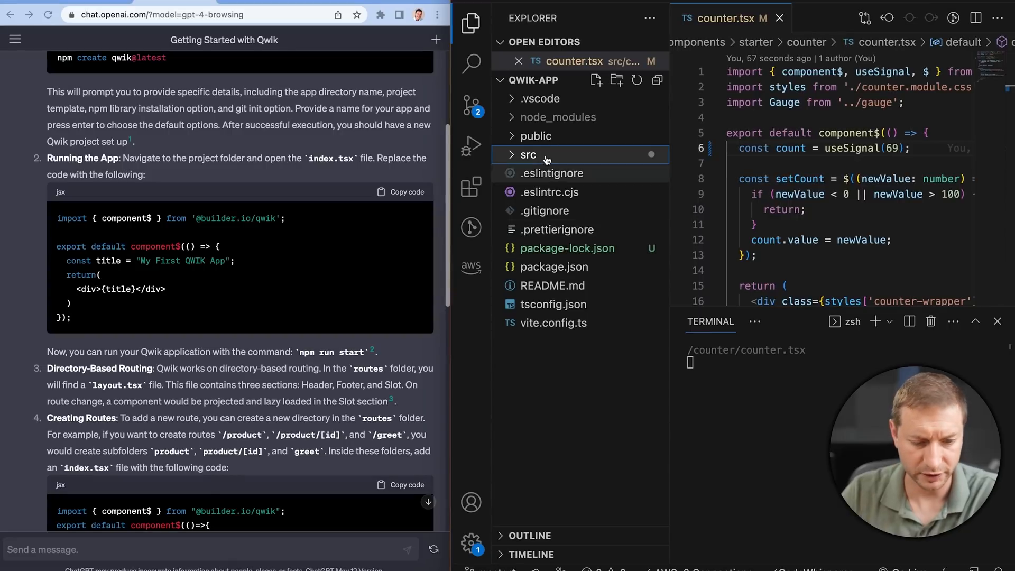
{"action": "left_click", "coordinate": [527, 154]}
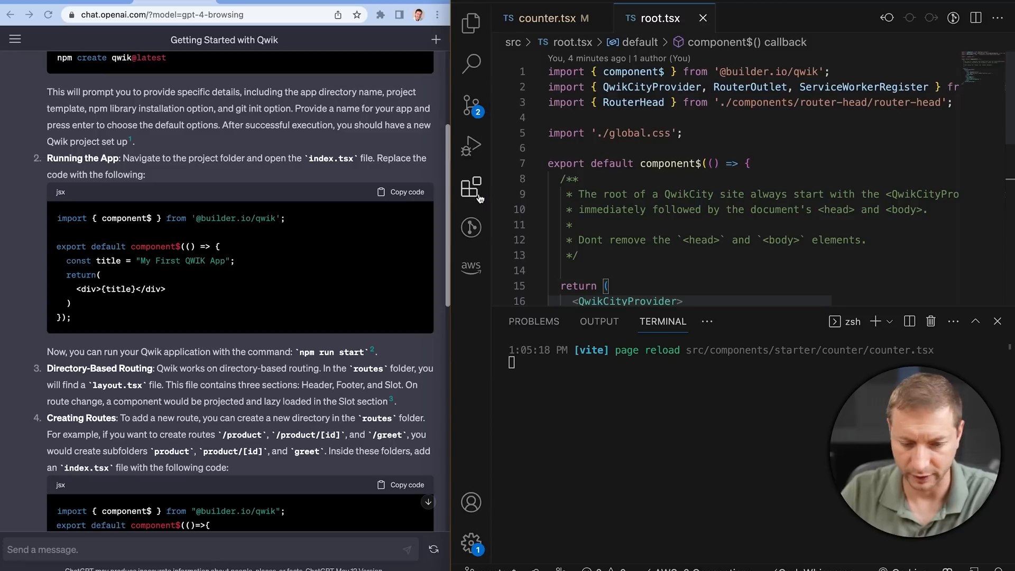
{"action": "scroll", "scroll_direction": "down", "scroll_amount": 3}
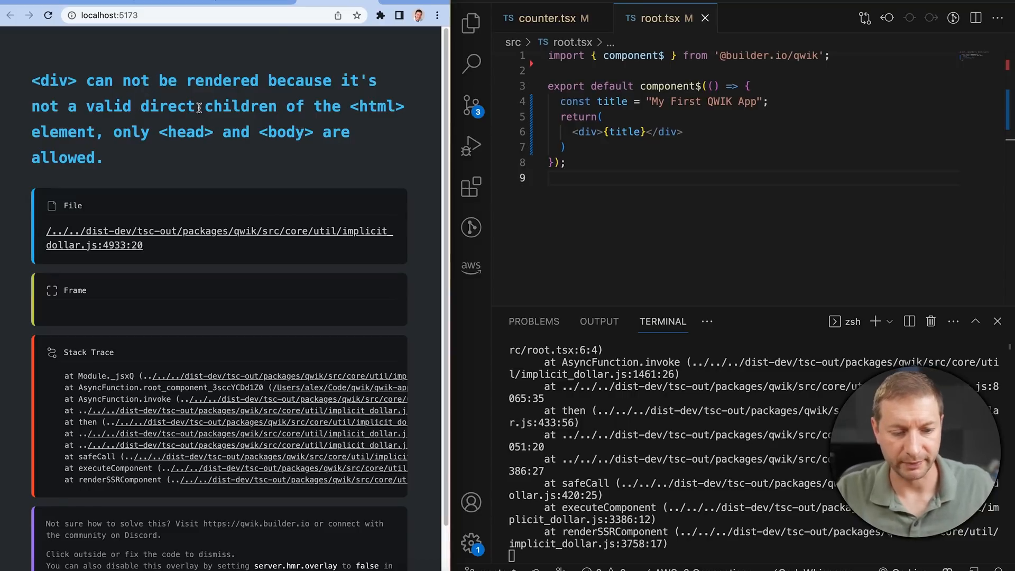
{"action": "mouse_move", "coordinate": [631, 221]}
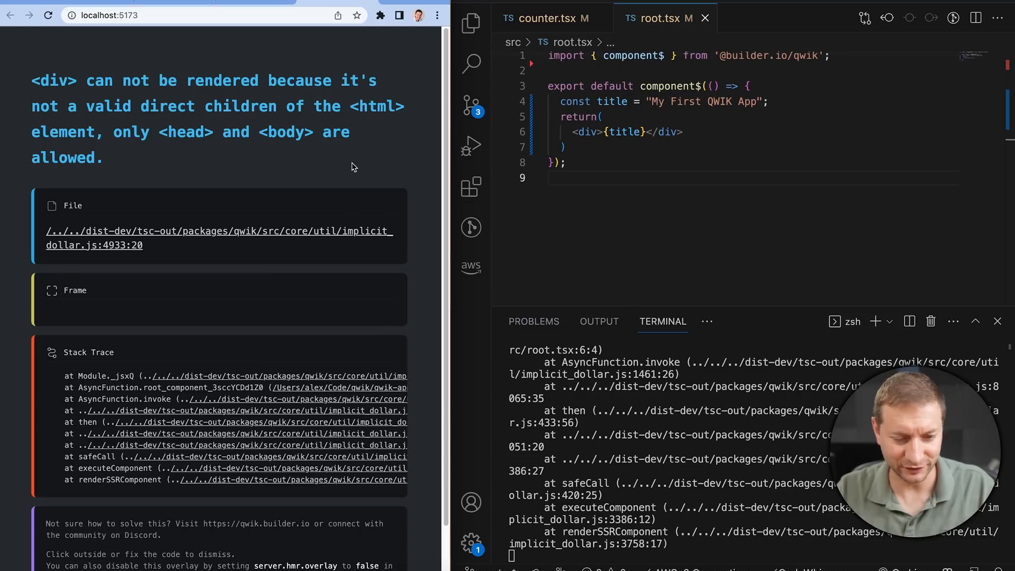
{"action": "scroll", "scroll_direction": "down", "scroll_amount": 3}
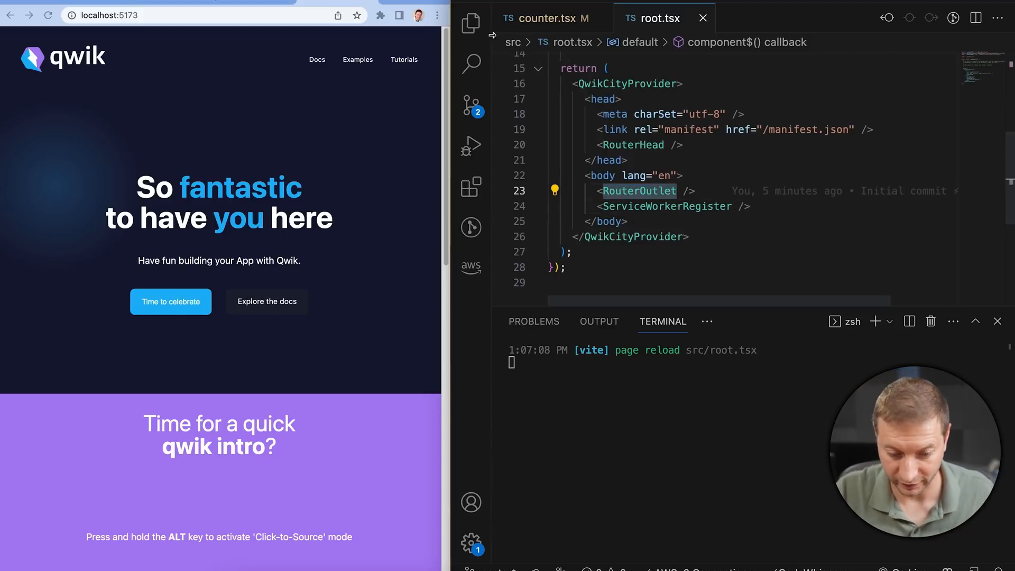
Replace routes/index.tsx with ChatGPT's sample and title it 'Alex's QwikCity App'.
{"action": "left_click", "coordinate": [470, 23]}
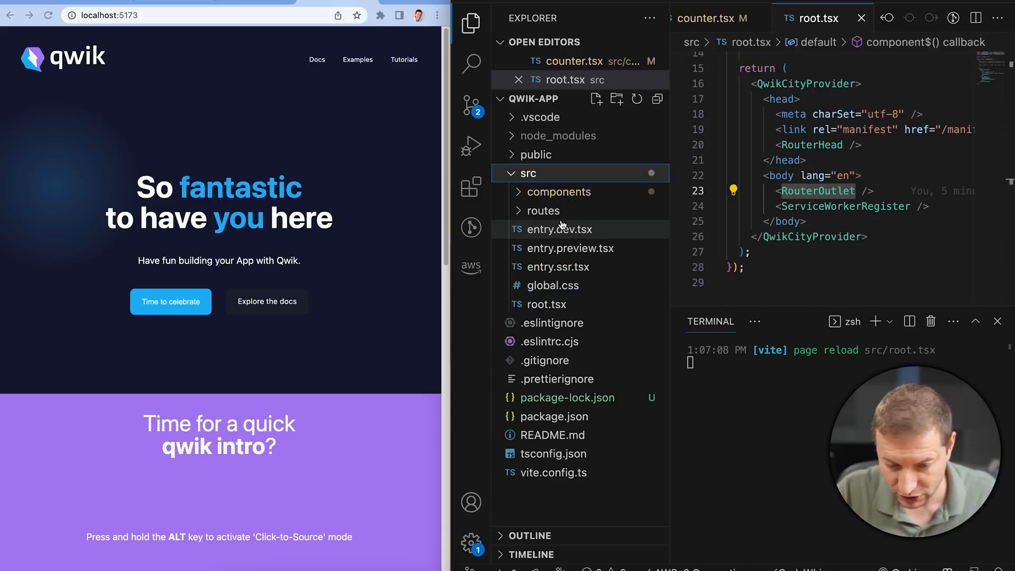
{"action": "mouse_move", "coordinate": [566, 233]}
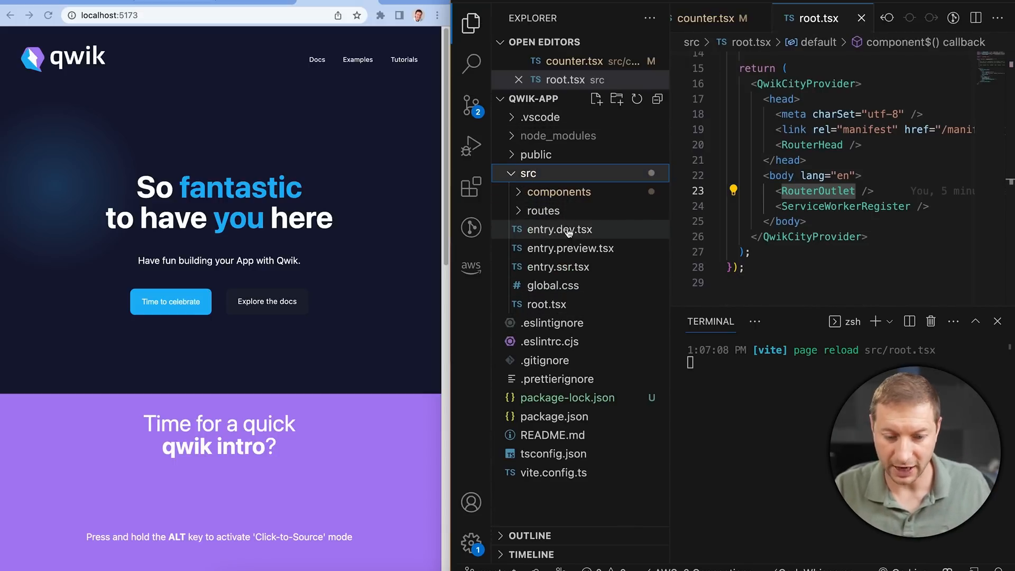
{"action": "left_click", "coordinate": [541, 210]}
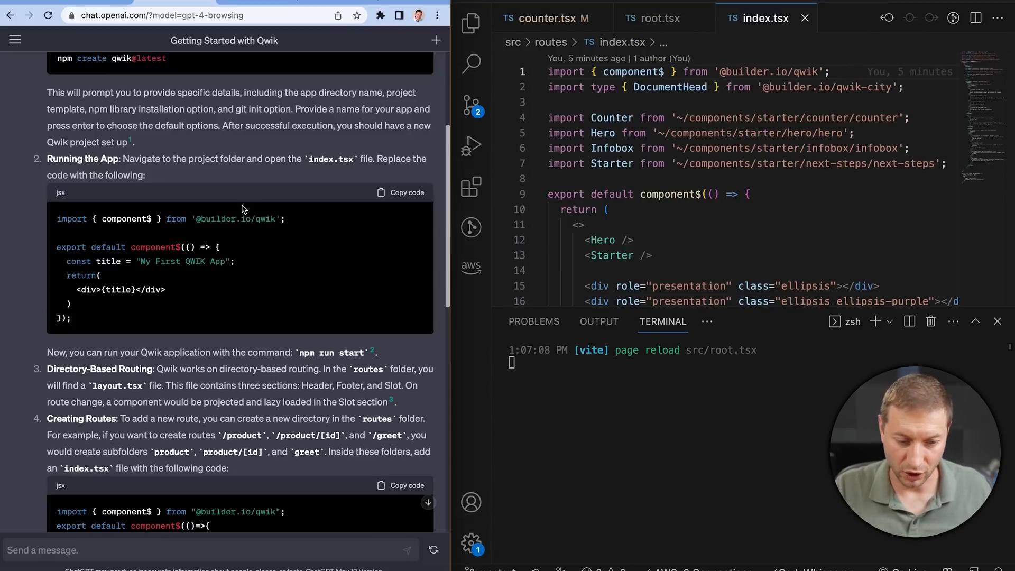
{"action": "mouse_move", "coordinate": [244, 173]}
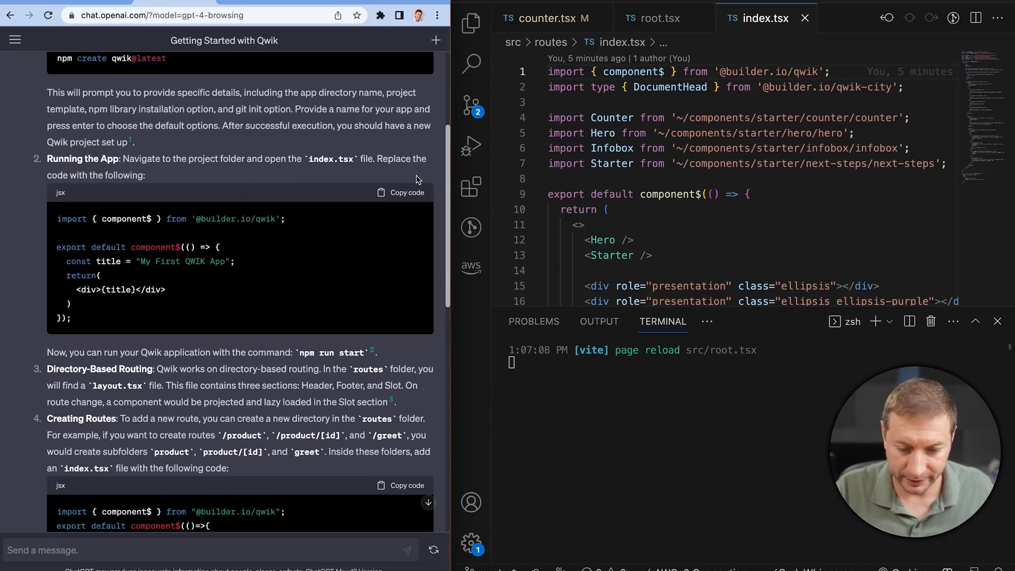
{"action": "left_click", "coordinate": [406, 192]}
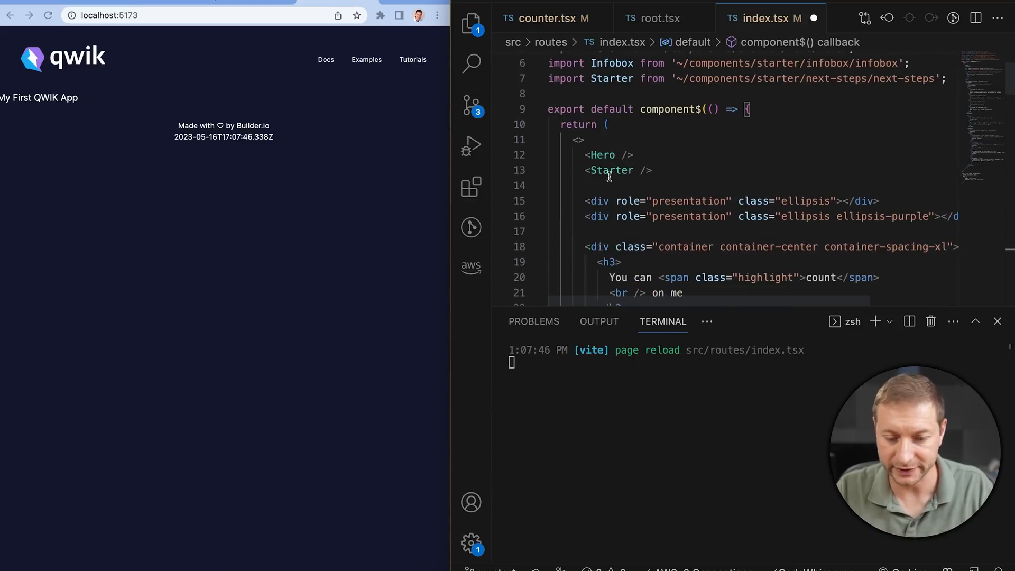
{"action": "scroll", "scroll_direction": "down", "scroll_amount": 3}
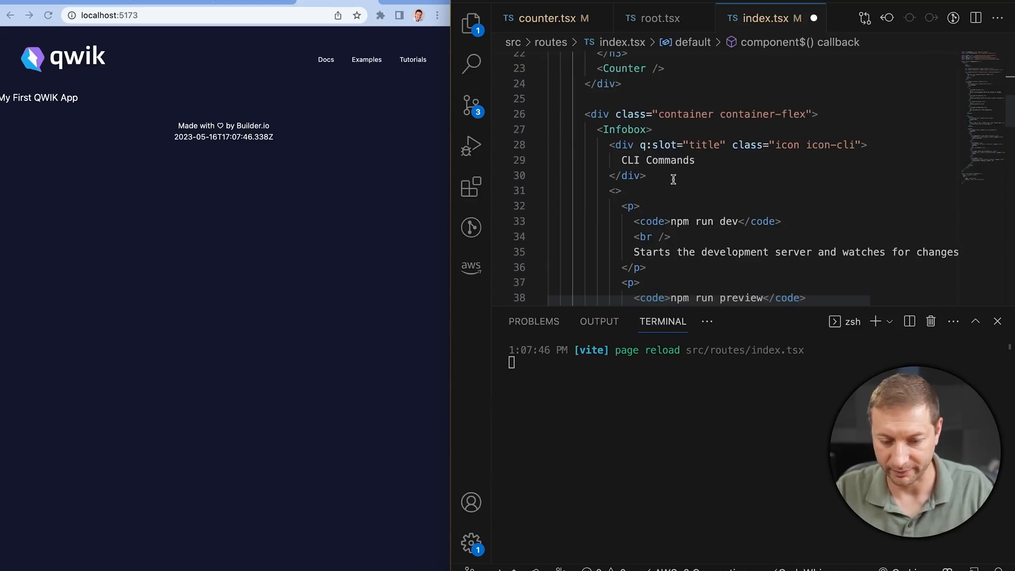
{"action": "scroll", "scroll_direction": "down", "scroll_amount": 3}
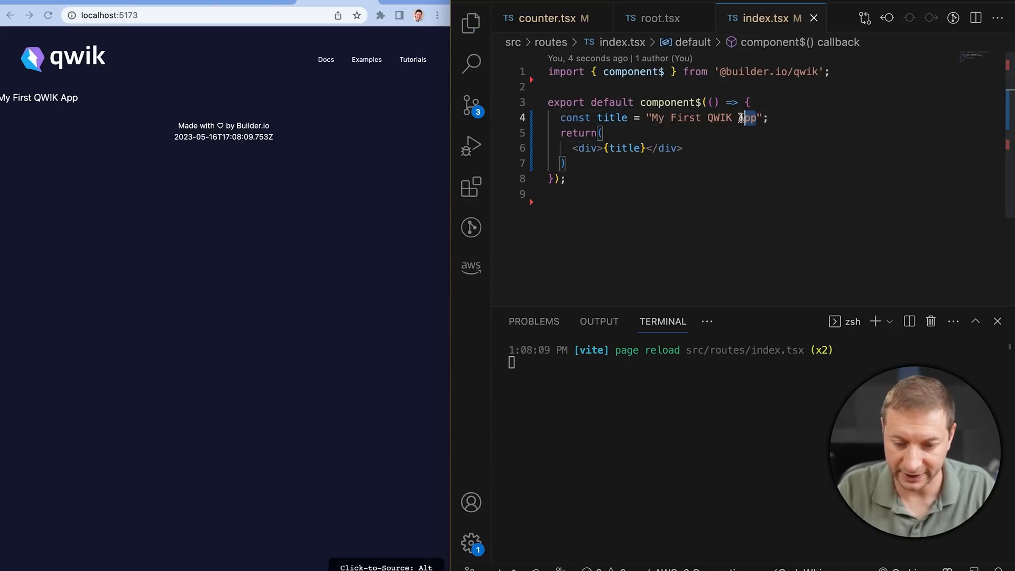
{"action": "type", "text": "Alex's QwikCity App"}
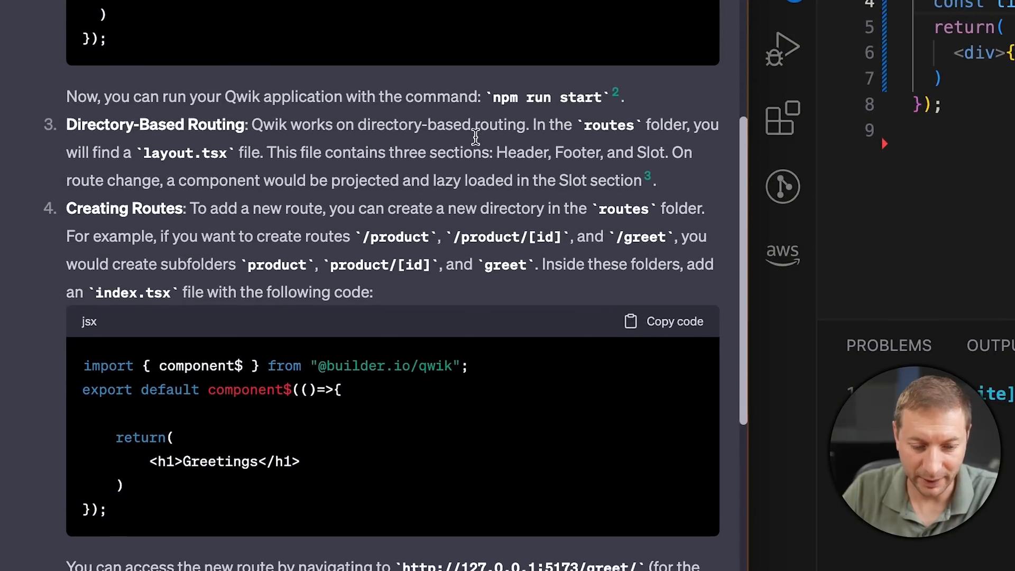
Scroll the ChatGPT answer down to the Creating Routes step.
{"action": "scroll", "scroll_direction": "down", "scroll_amount": 3}
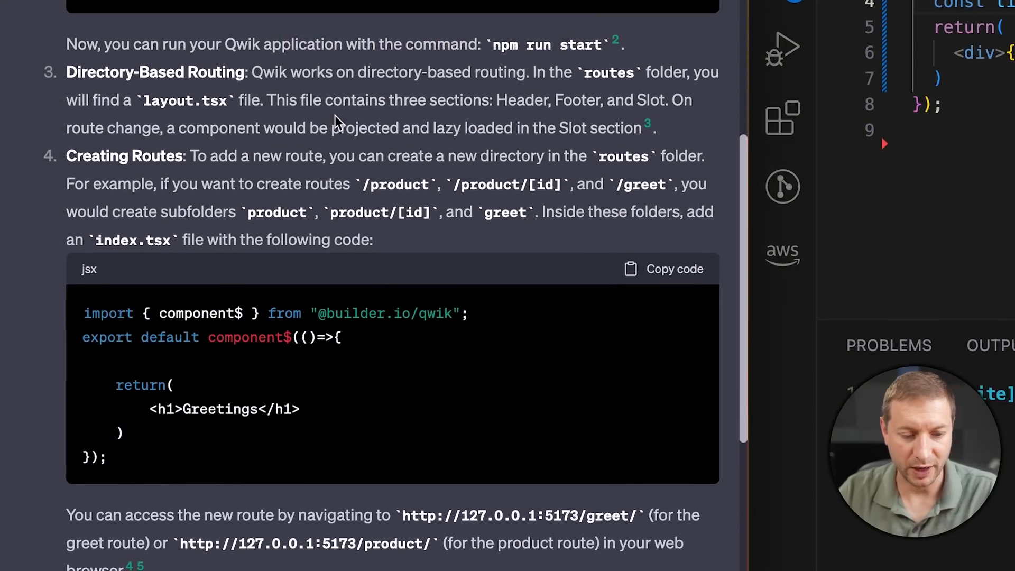
{"action": "scroll", "scroll_direction": "down", "scroll_amount": 3}
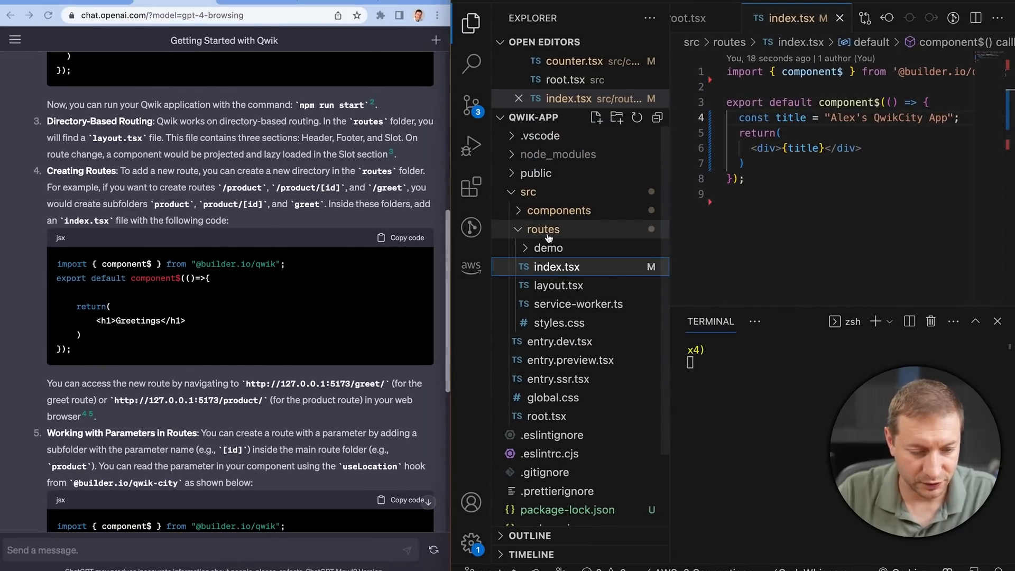
{"action": "scroll", "scroll_direction": "down", "scroll_amount": 3}
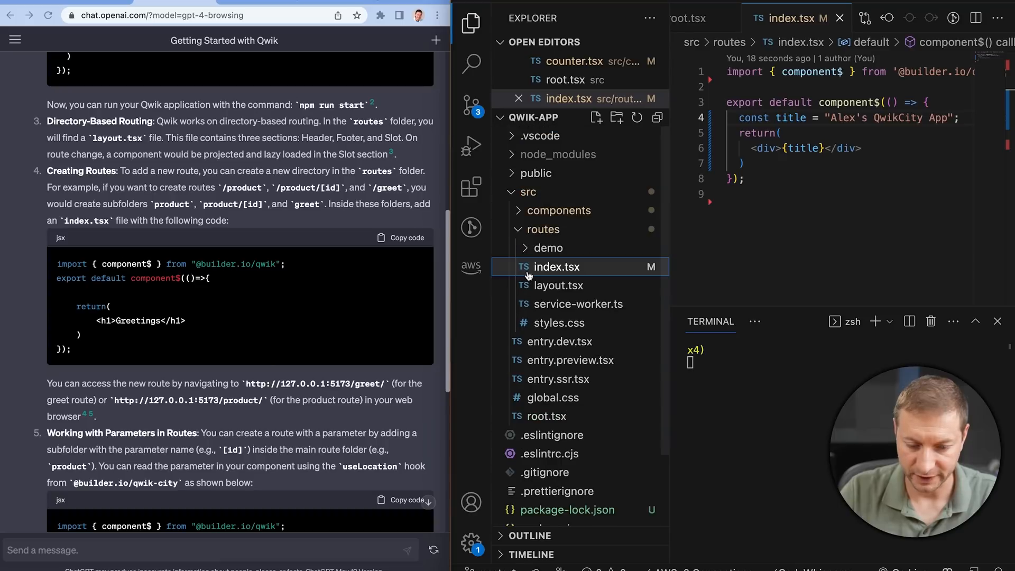
Visit the starter's demo routes at localhost:5173/demo, the TODO list and the Generate Flowers page.
{"action": "left_click", "coordinate": [549, 247]}
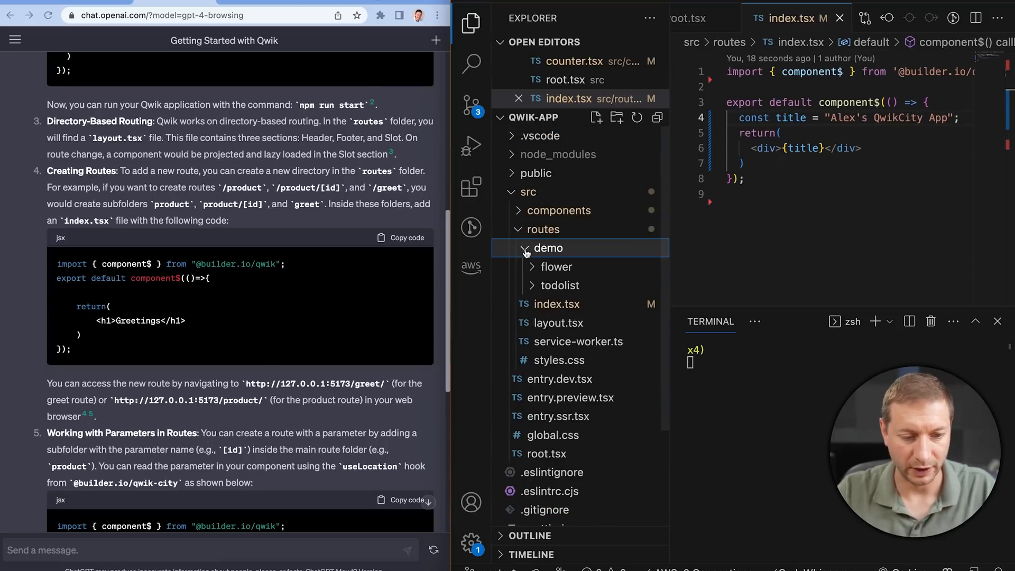
{"action": "type", "text": "localhost:5173/demo"}
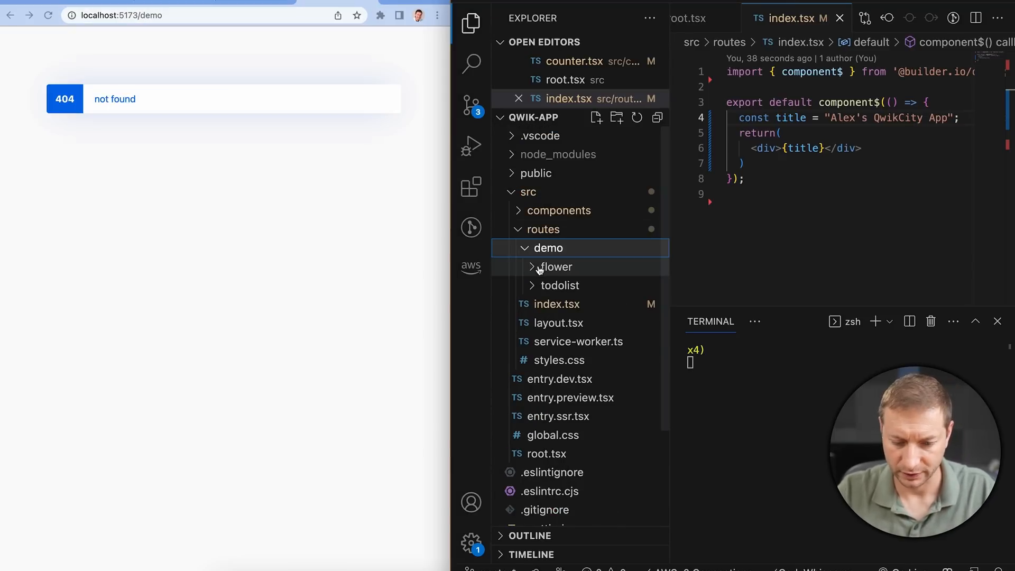
{"action": "left_click", "coordinate": [555, 266]}
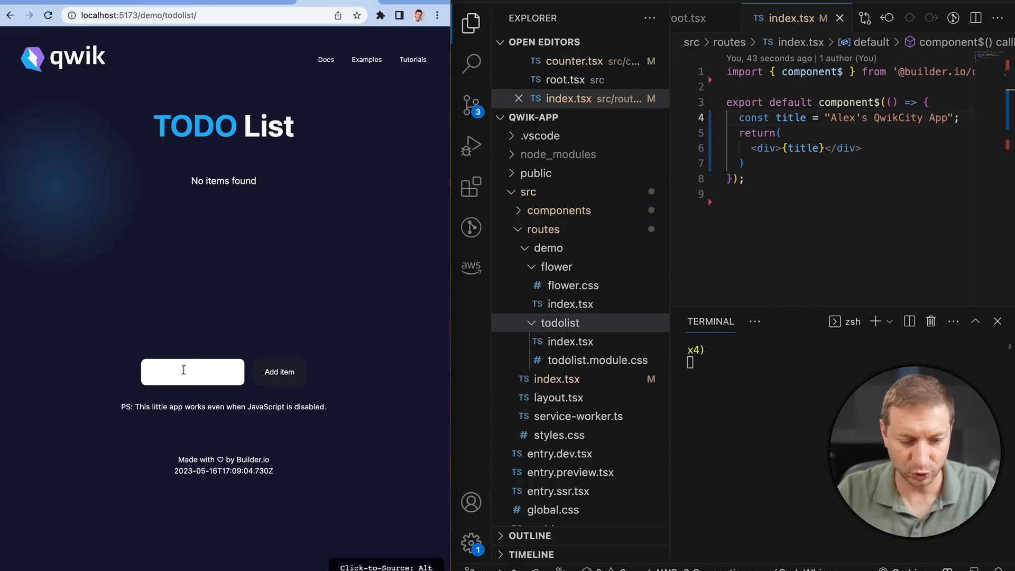
{"action": "left_click", "coordinate": [192, 371]}
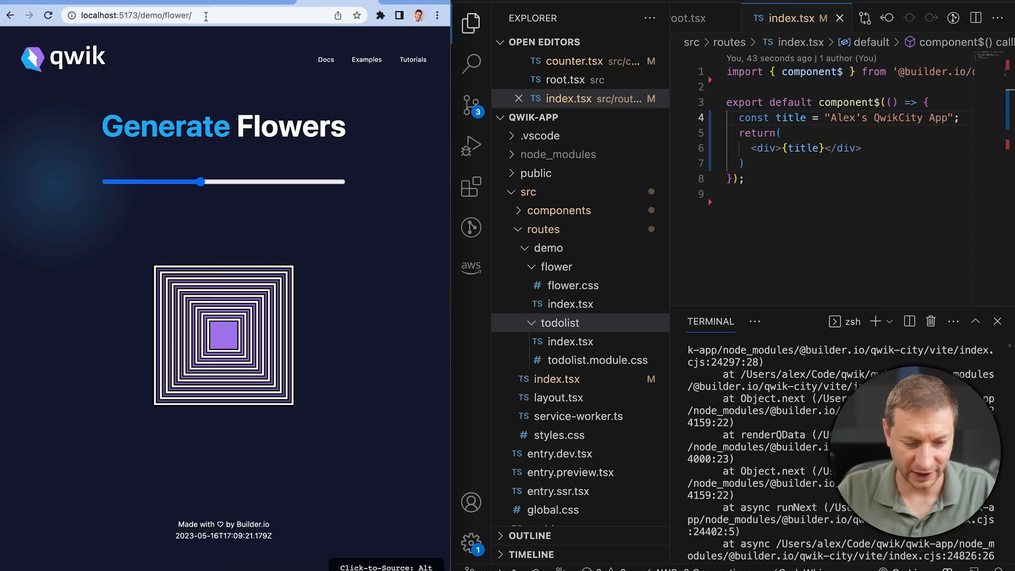
Drag the flower slider between small and full size, leaving the pattern drawn large.
{"action": "left_click_drag", "start_coordinate": [201, 181], "coordinate": [335, 181]}
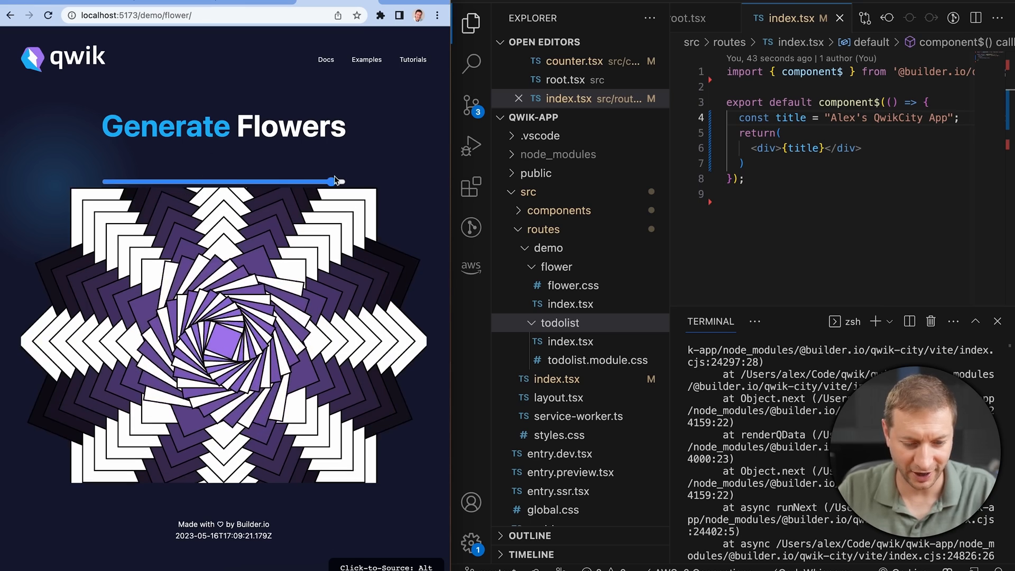
{"action": "left_click_drag", "start_coordinate": [335, 180], "coordinate": [332, 181]}
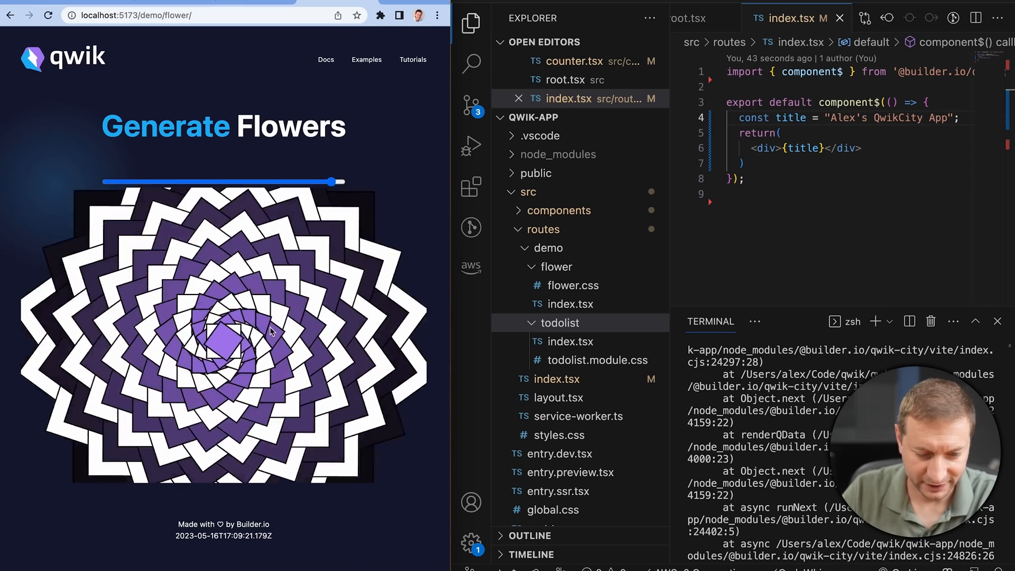
{"action": "left_click_drag", "start_coordinate": [335, 181], "coordinate": [186, 182]}
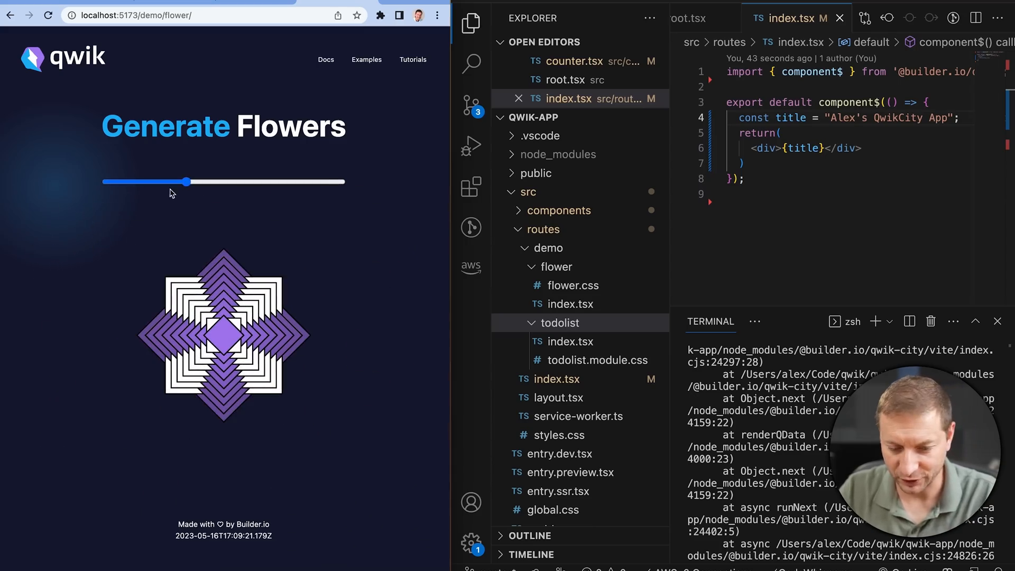
{"action": "left_click_drag", "start_coordinate": [186, 180], "coordinate": [342, 181]}
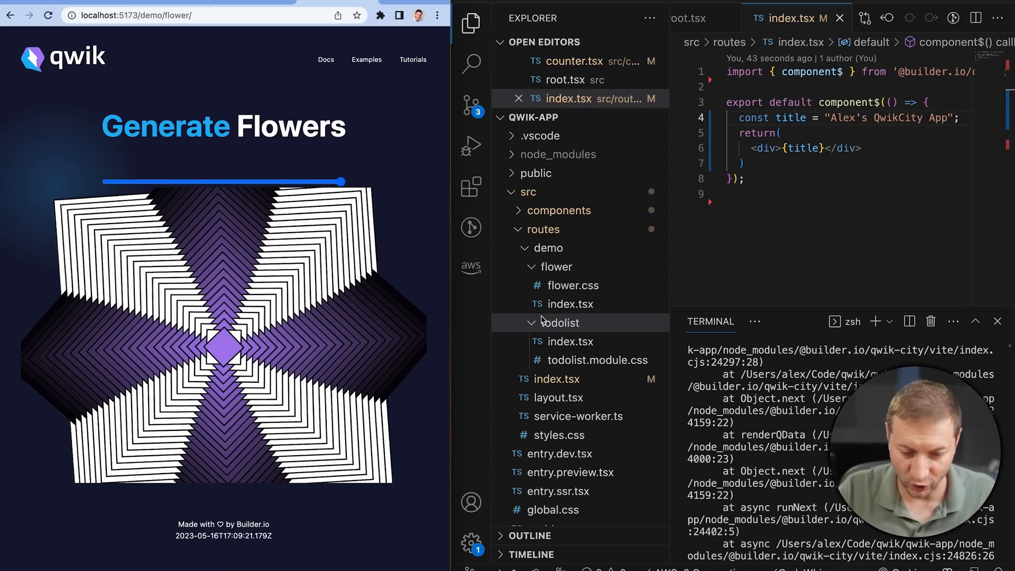
Create a greet route folder with index.tsx whose heading reads 'Greetings, Alex'.
{"action": "left_click", "coordinate": [616, 117]}
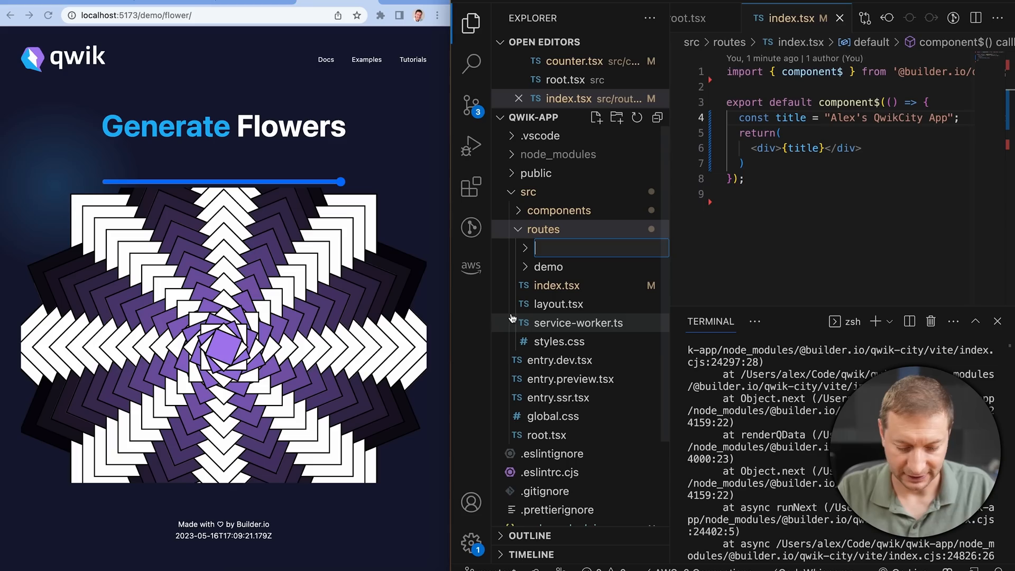
{"action": "type", "text": "greet"}
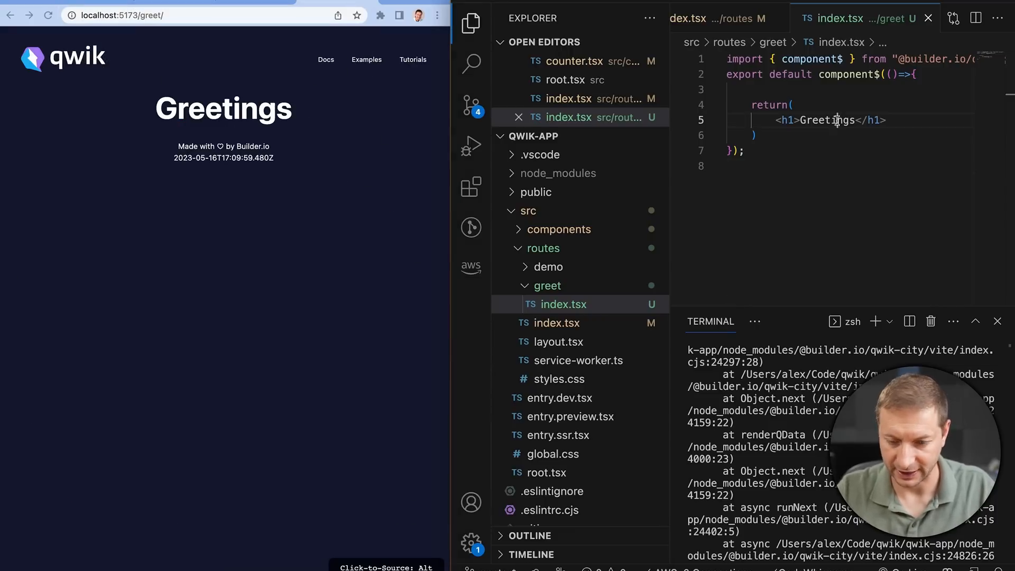
{"action": "type", "text": ", Alex"}
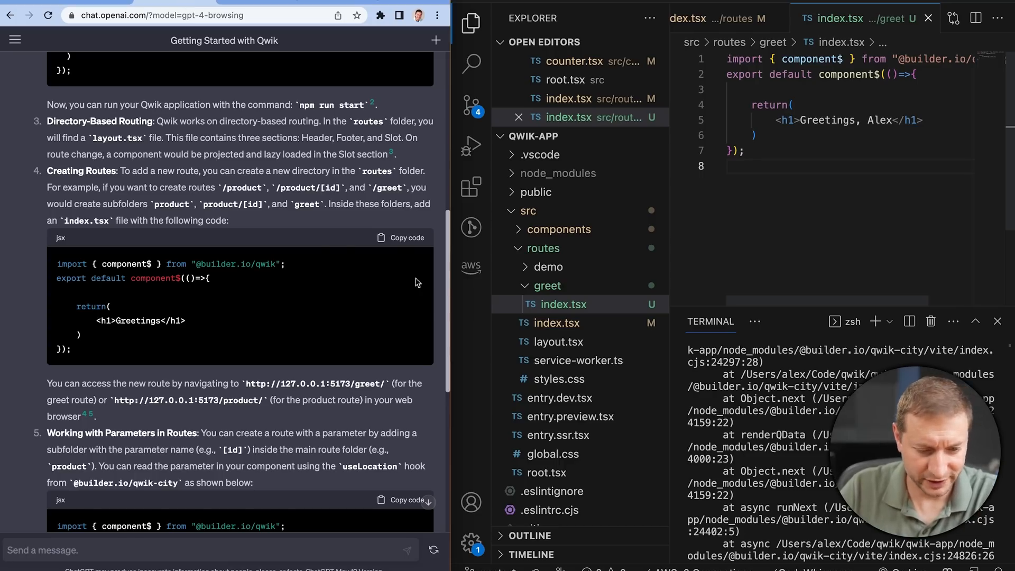
Scroll to the end of the answer and start a new chat.
{"action": "scroll", "scroll_direction": "down", "scroll_amount": 3}
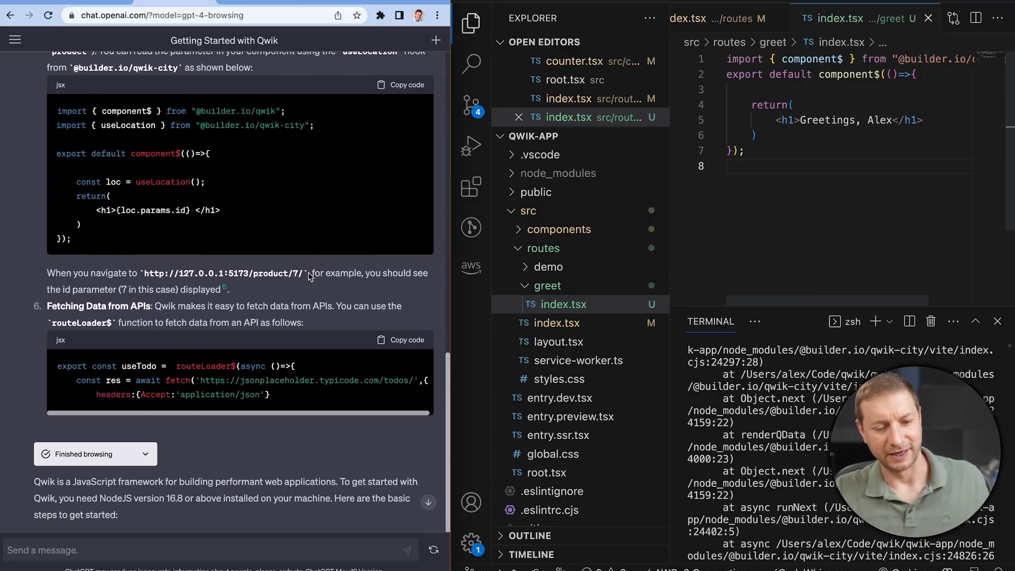
{"action": "scroll", "scroll_direction": "down", "scroll_amount": 3}
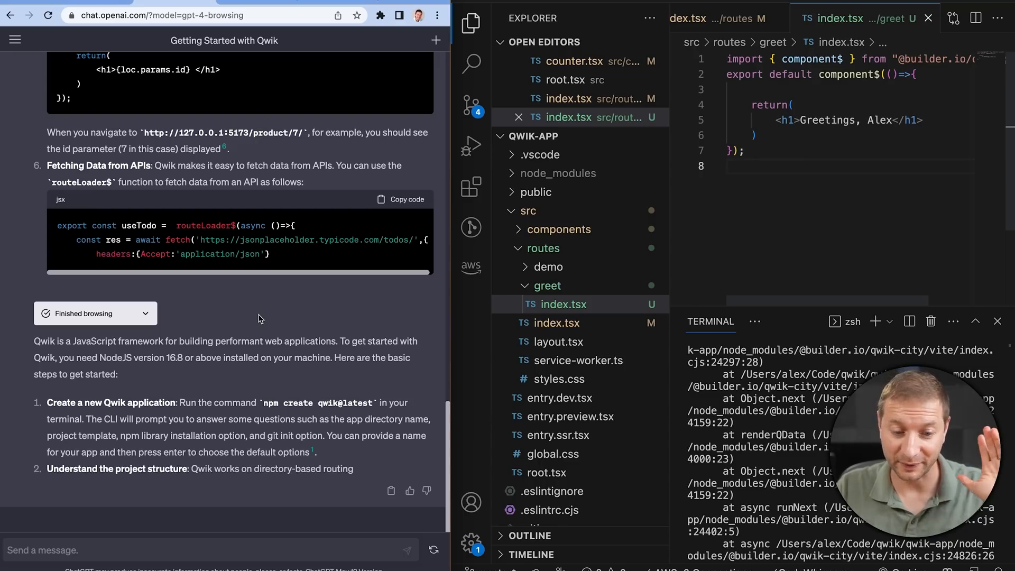
{"action": "mouse_move", "coordinate": [439, 40]}
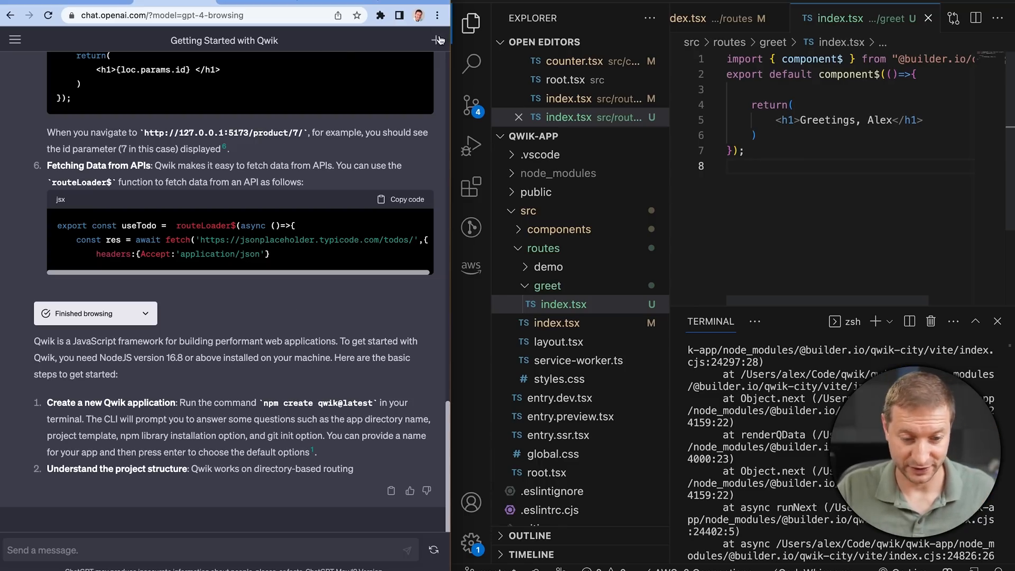
{"action": "left_click", "coordinate": [436, 40]}
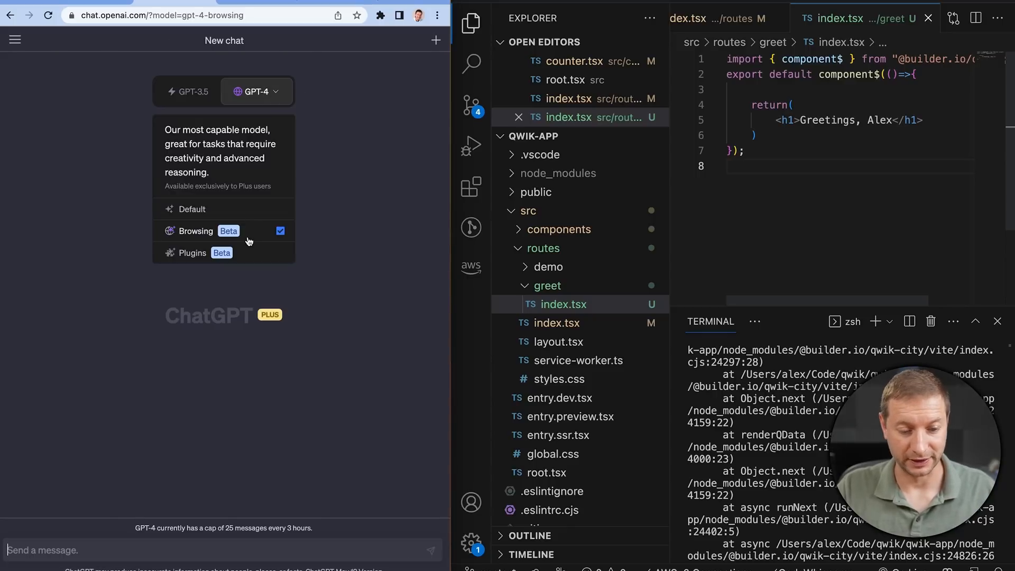